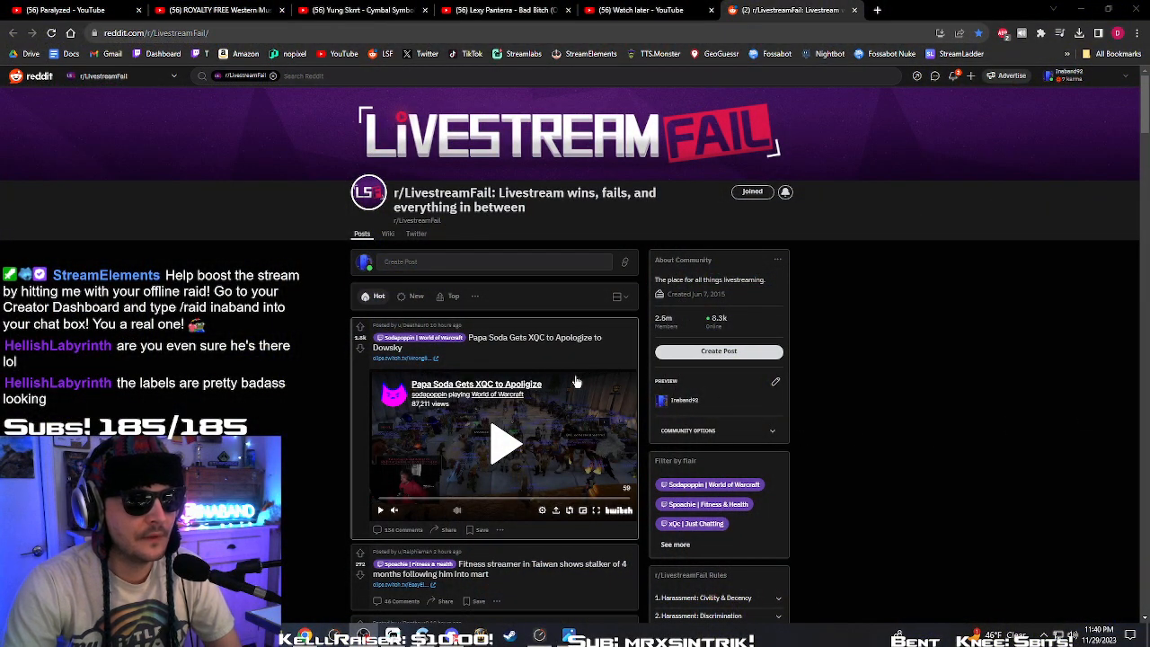
Scroll the feed down to the Valkyrae's Opinion on NMP post and start its clip
scroll("down", 3)
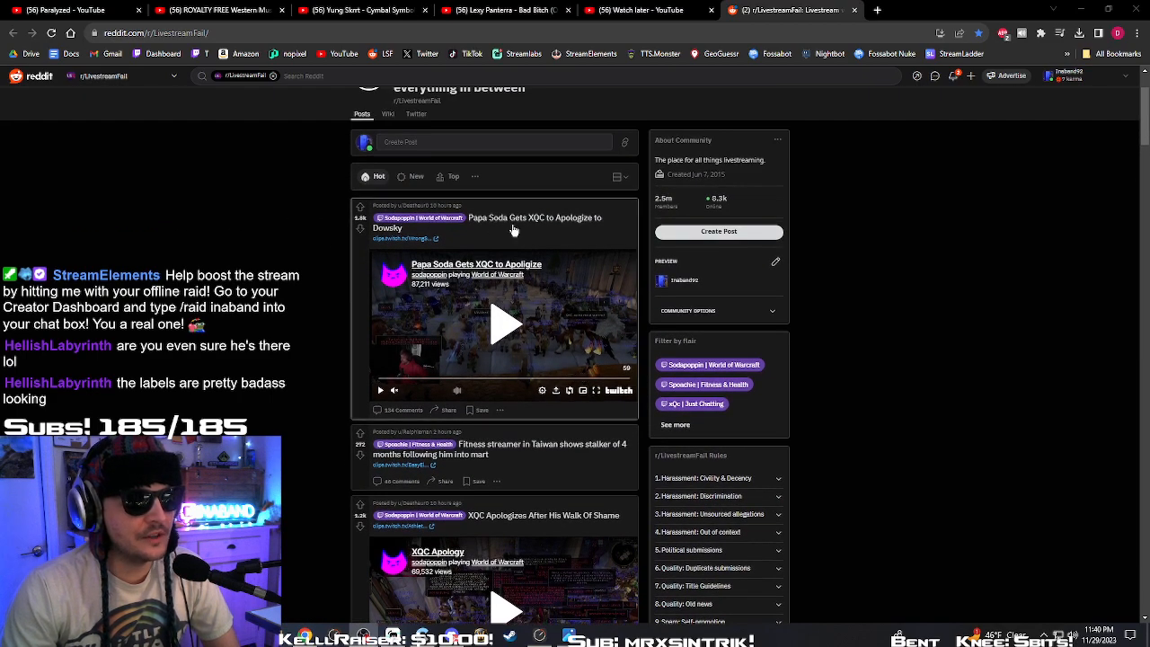
mouse_move(557, 276)
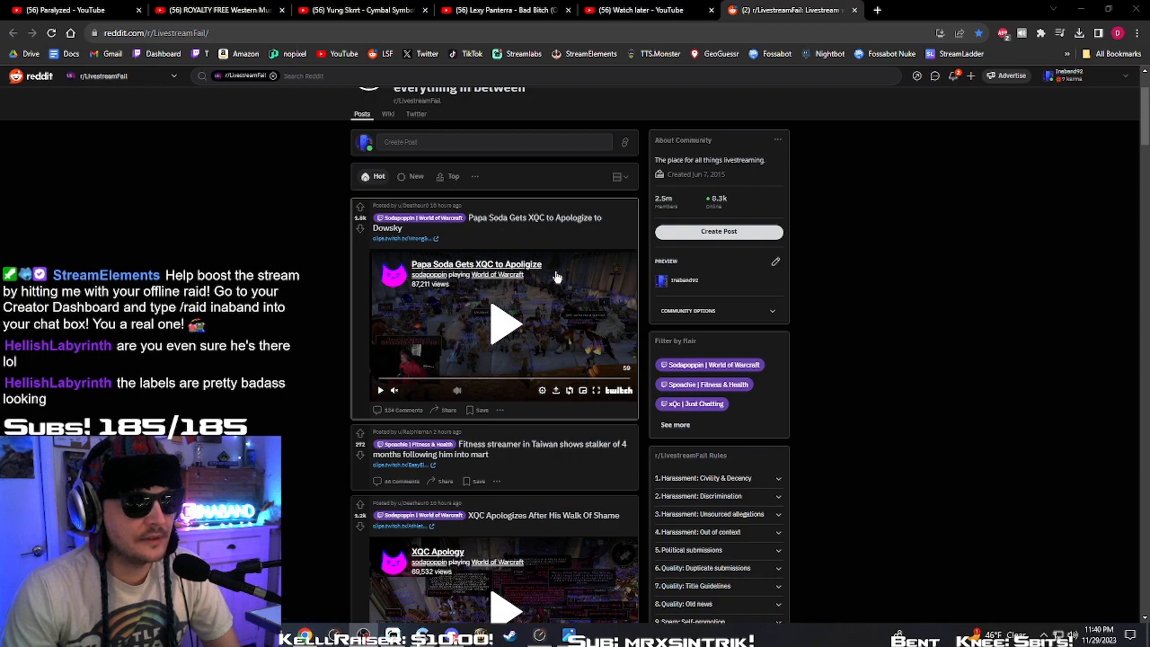
scroll("down", 3)
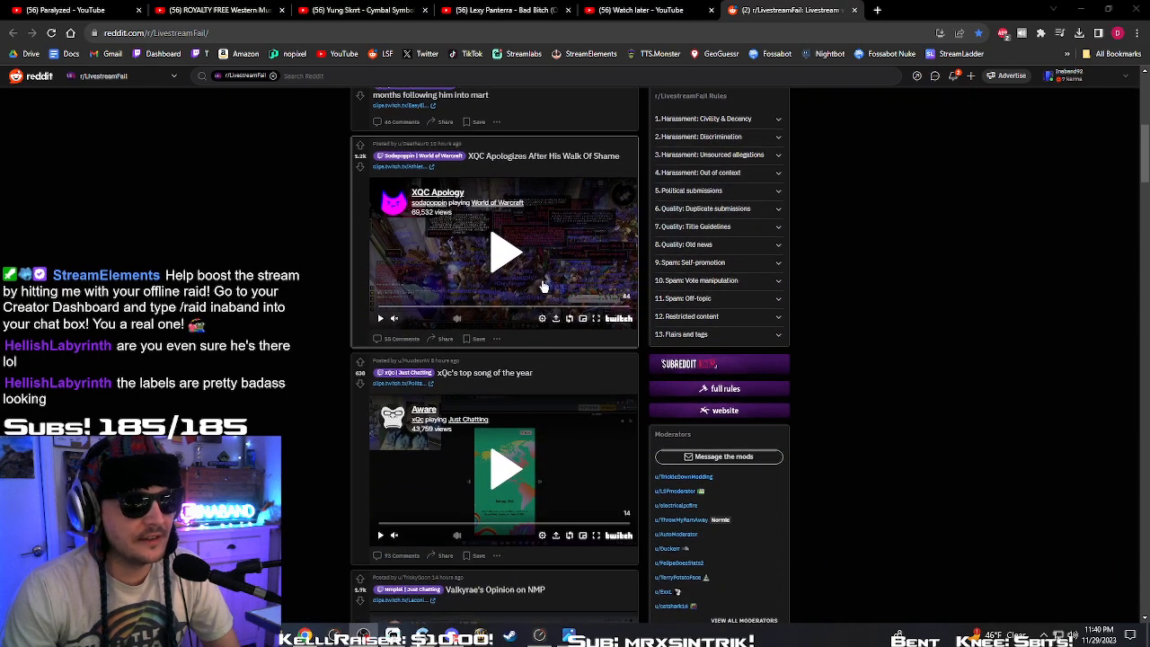
scroll("down", 3)
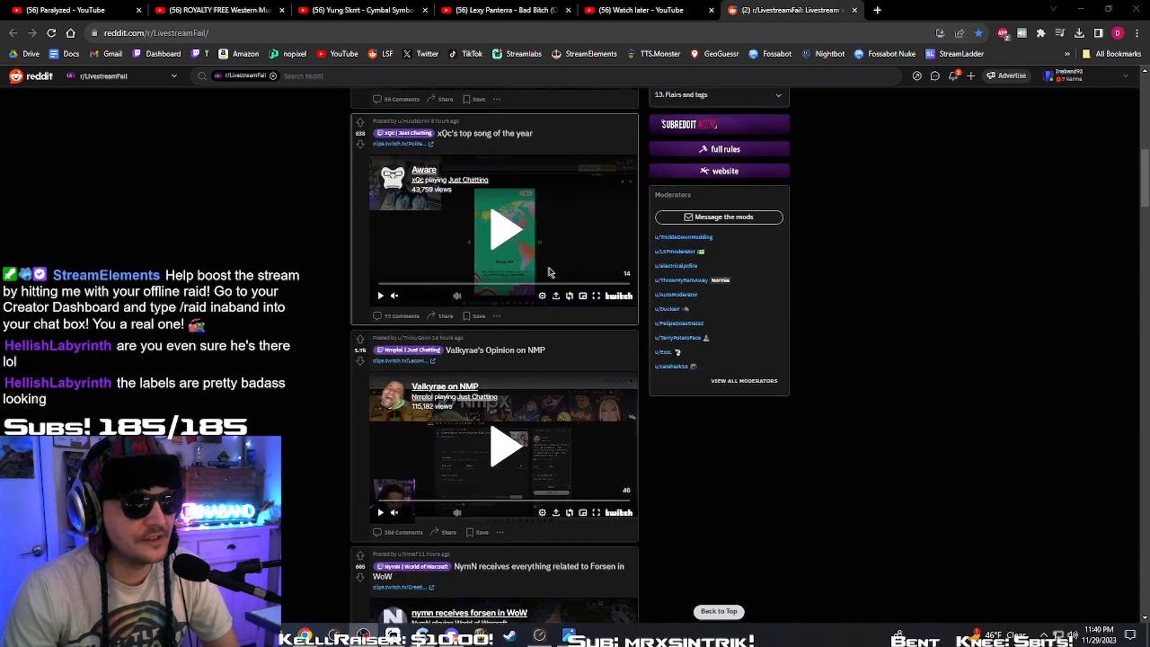
scroll("down", 3)
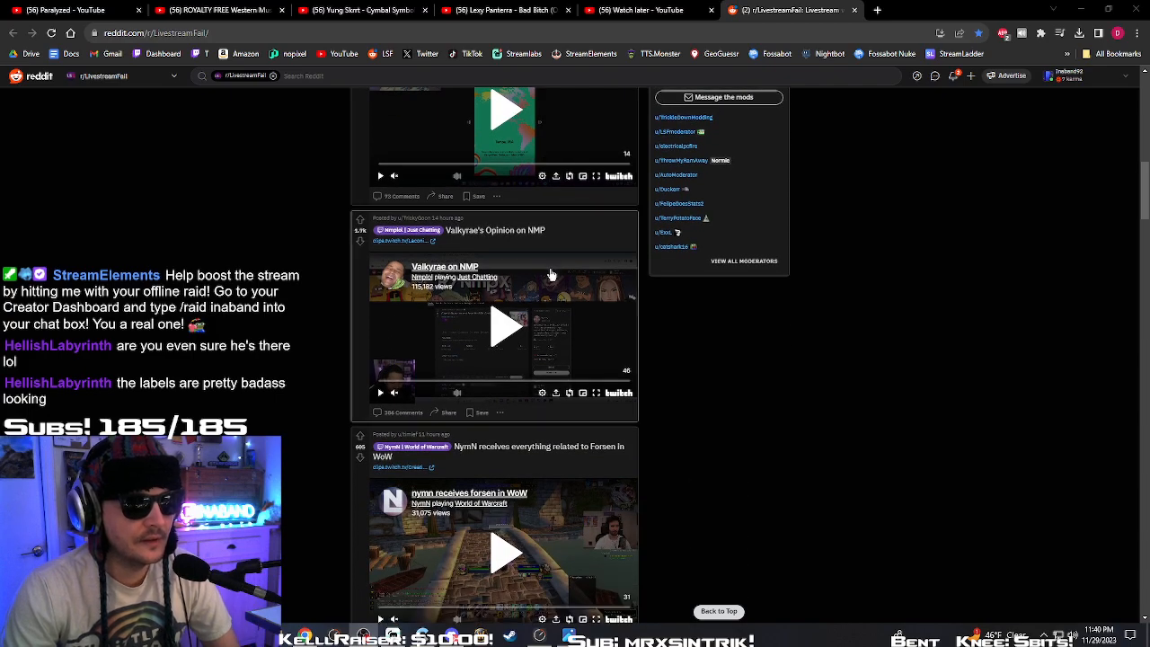
mouse_move(539, 275)
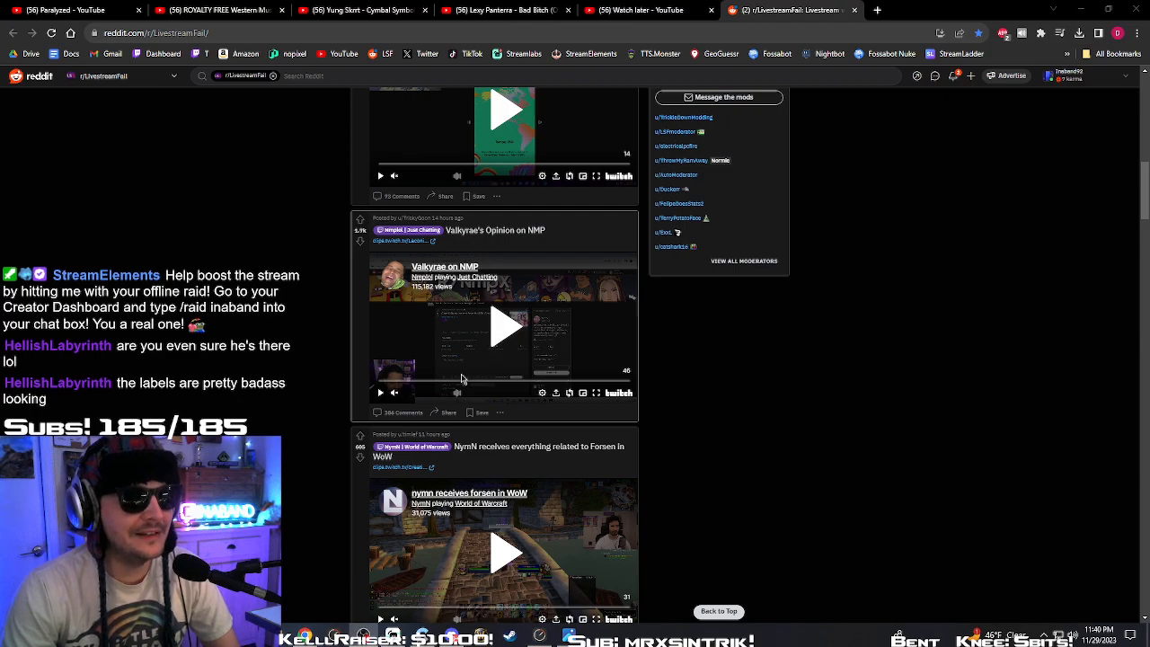
mouse_move(381, 391)
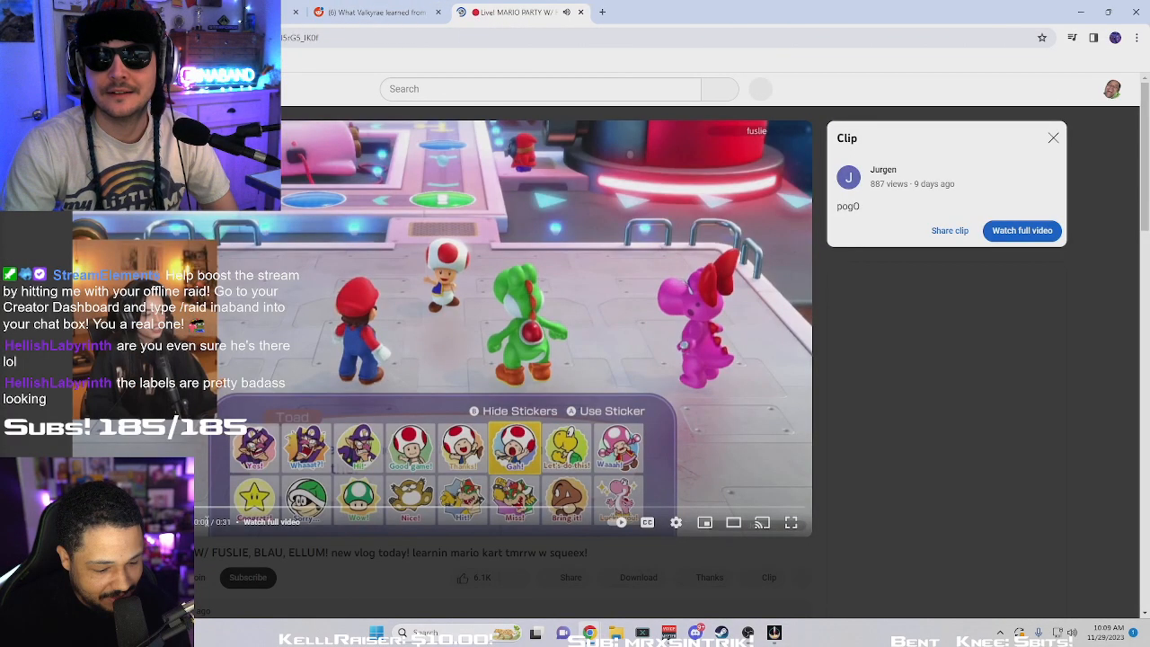
Watch the Valkyrae clip full screen, then exit back to the feed
left_click(791, 521)
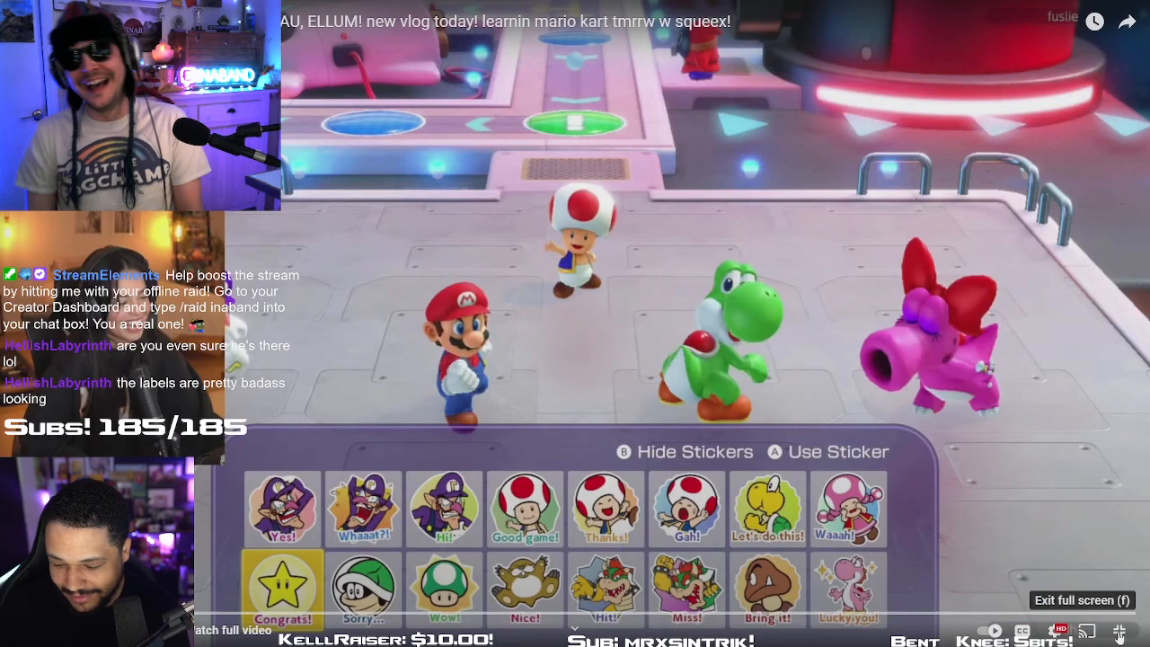
left_click(1081, 600)
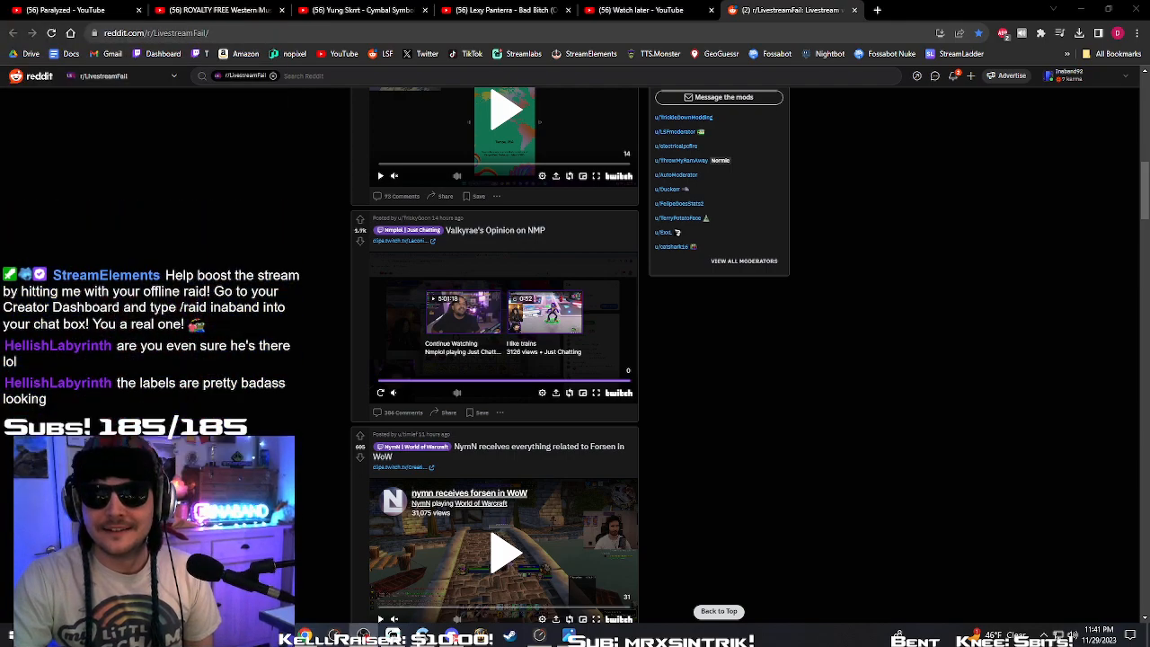
Play the 'GIVE MOAR SNACK' 800-pound animal clip and adjust its volume
scroll("down", 3)
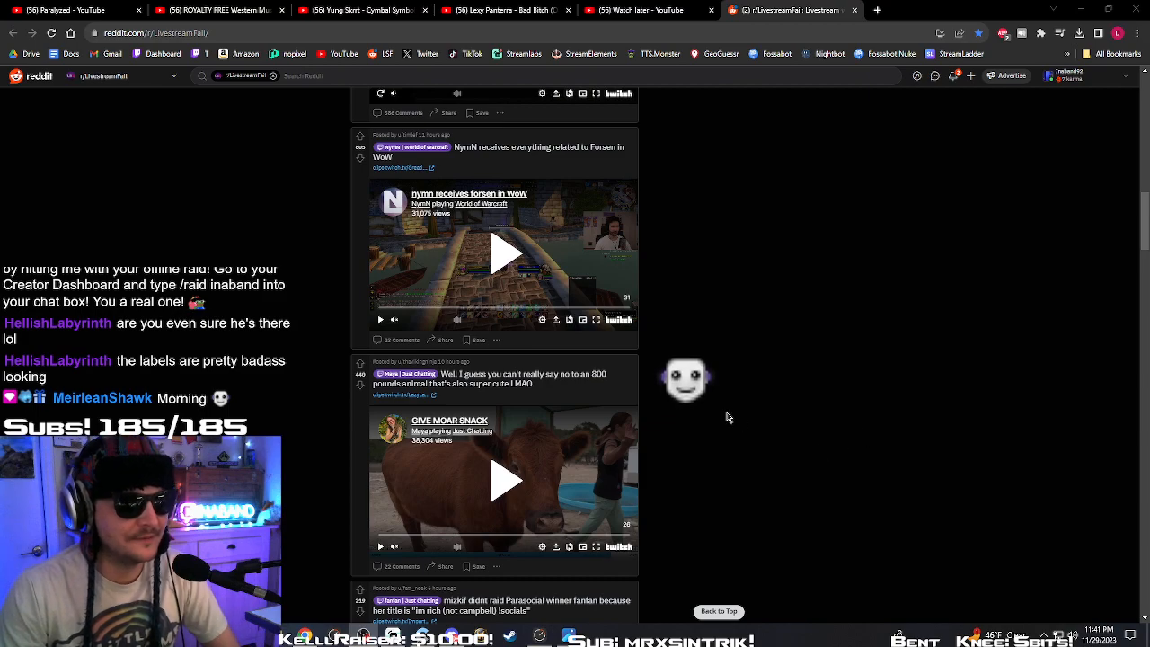
scroll("down", 3)
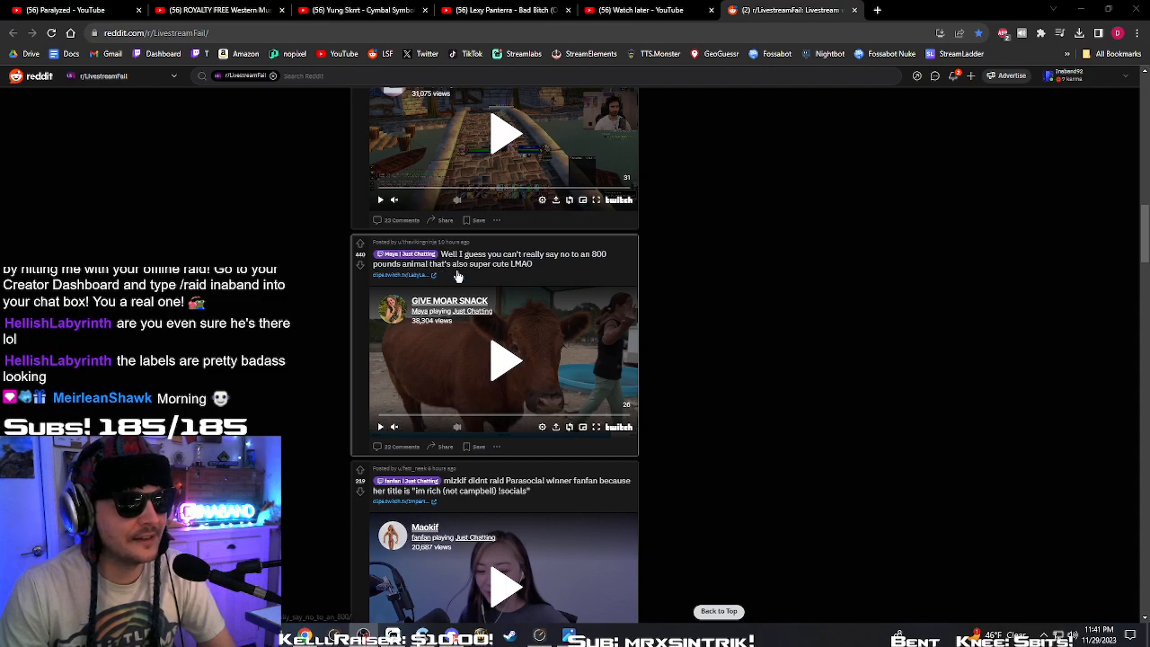
left_click(505, 359)
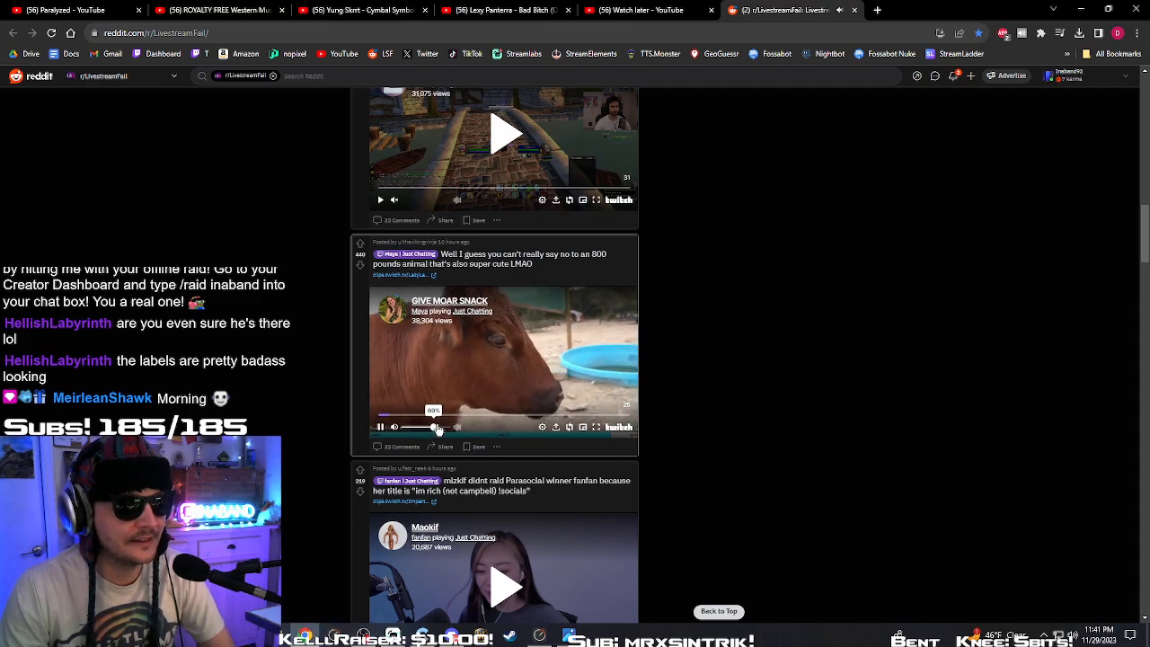
left_click(596, 428)
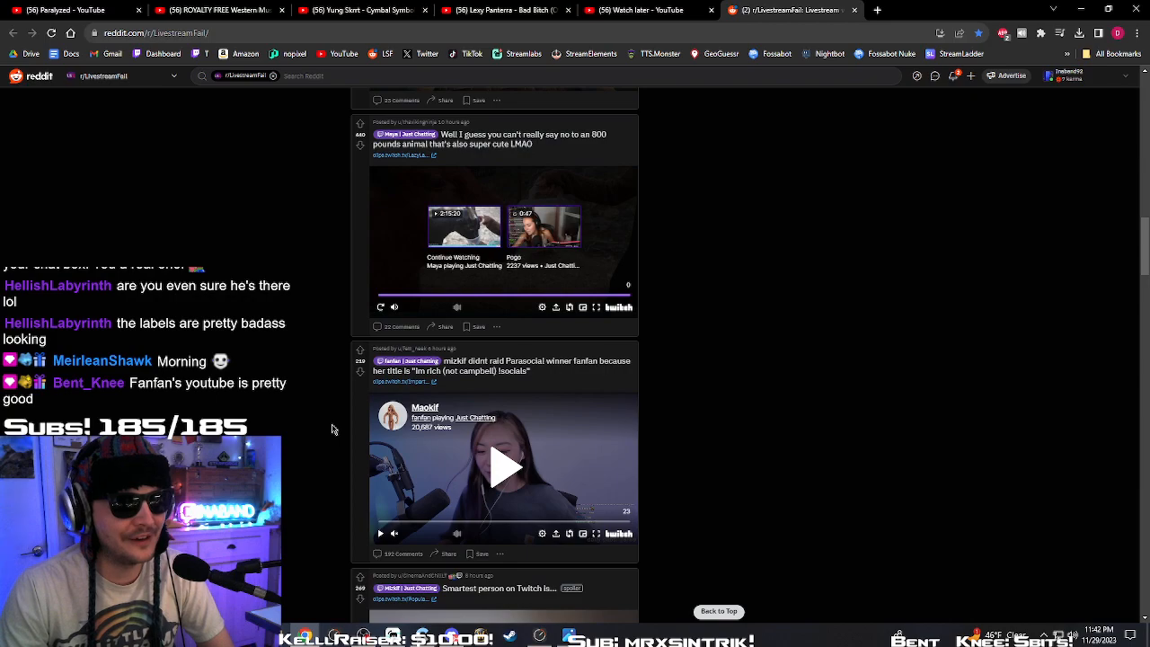
Play the Mizkif–fanfan raid clip and continue to the Smartest person on Twitch post
scroll("down", 3)
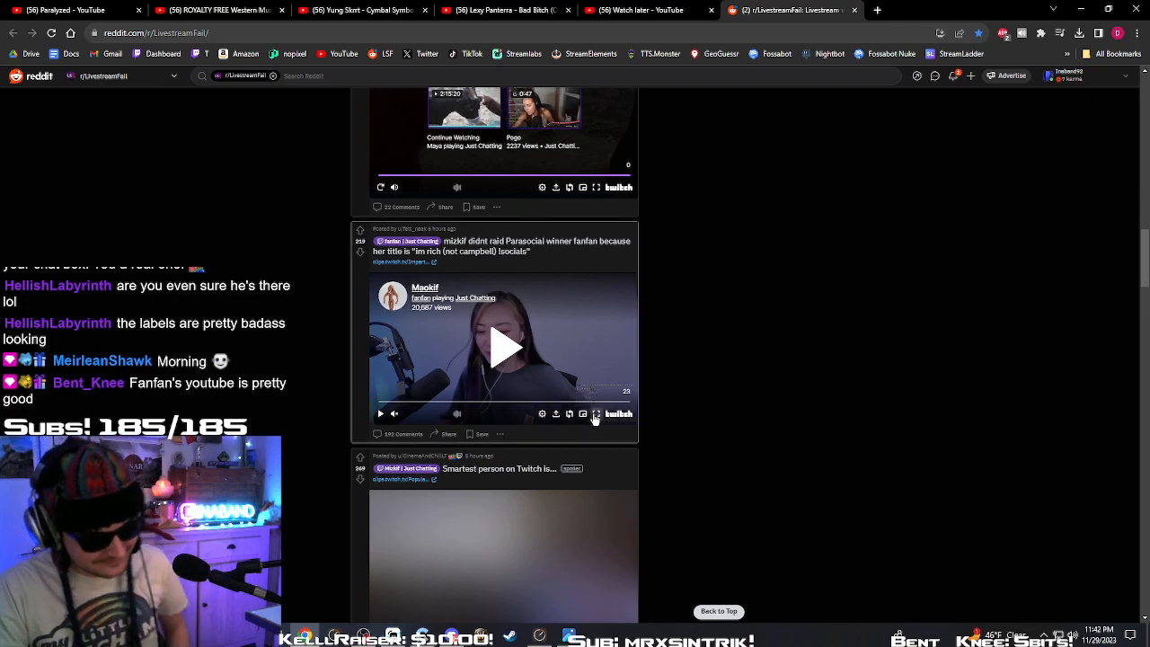
left_click(596, 413)
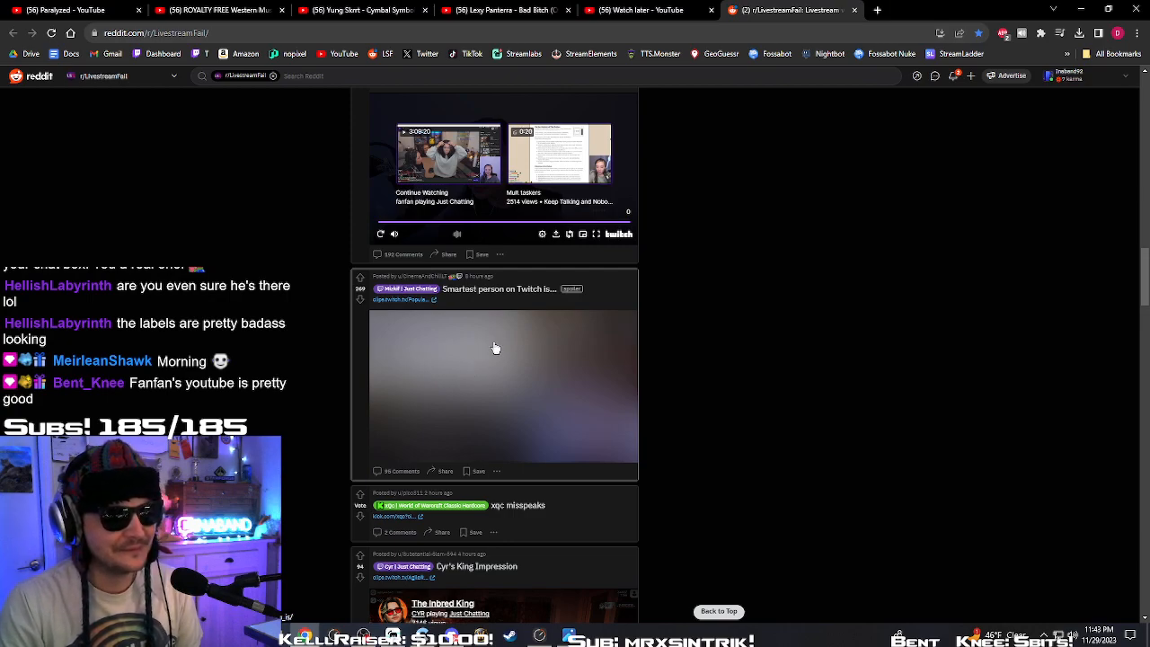
mouse_move(546, 370)
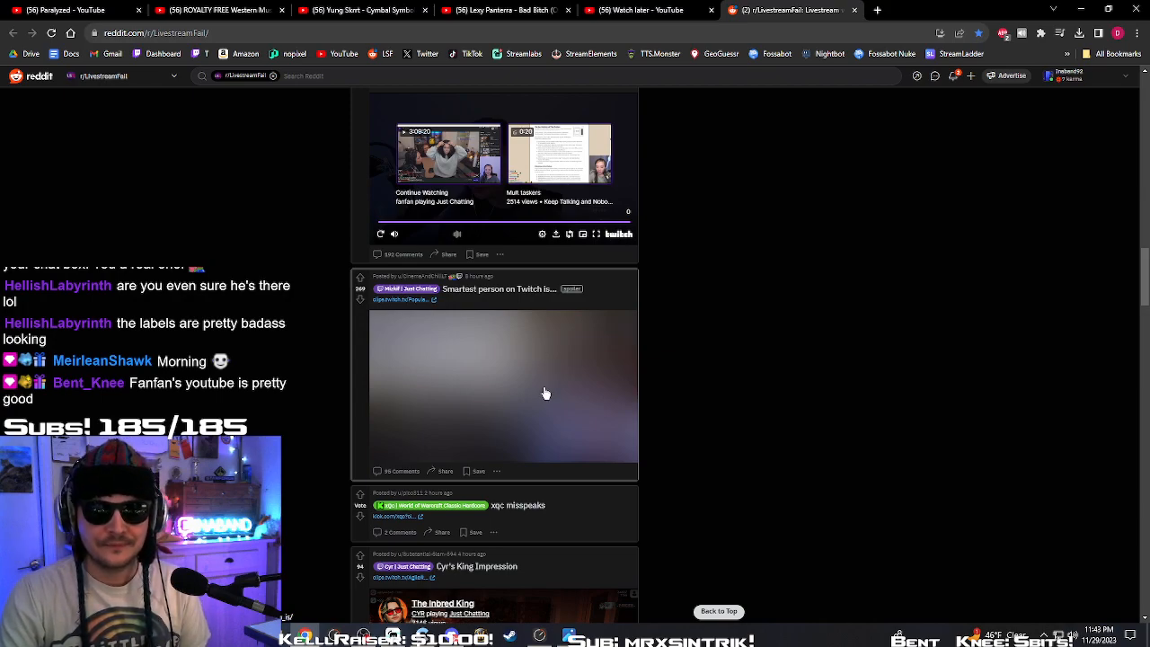
mouse_move(557, 399)
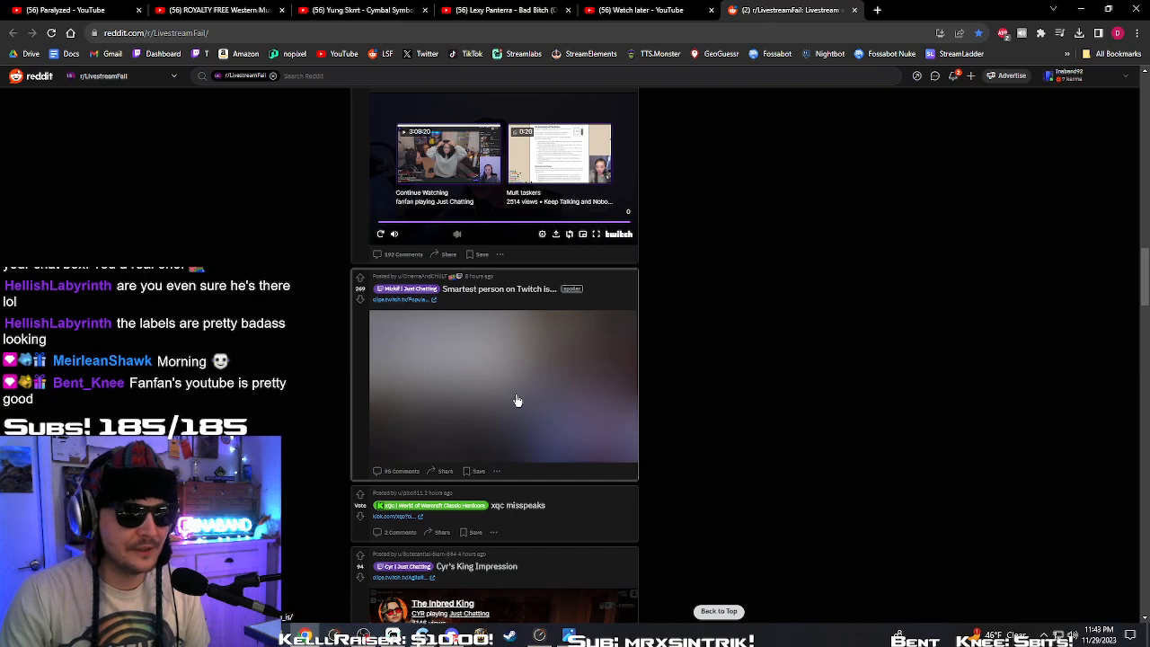
mouse_move(510, 384)
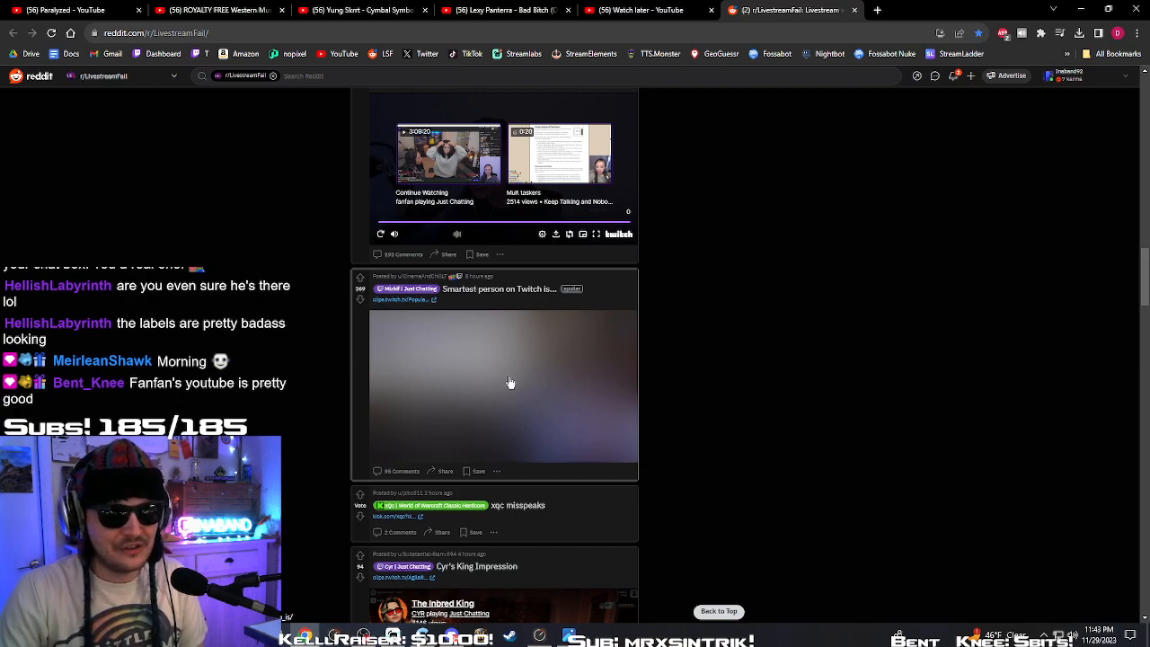
mouse_move(552, 416)
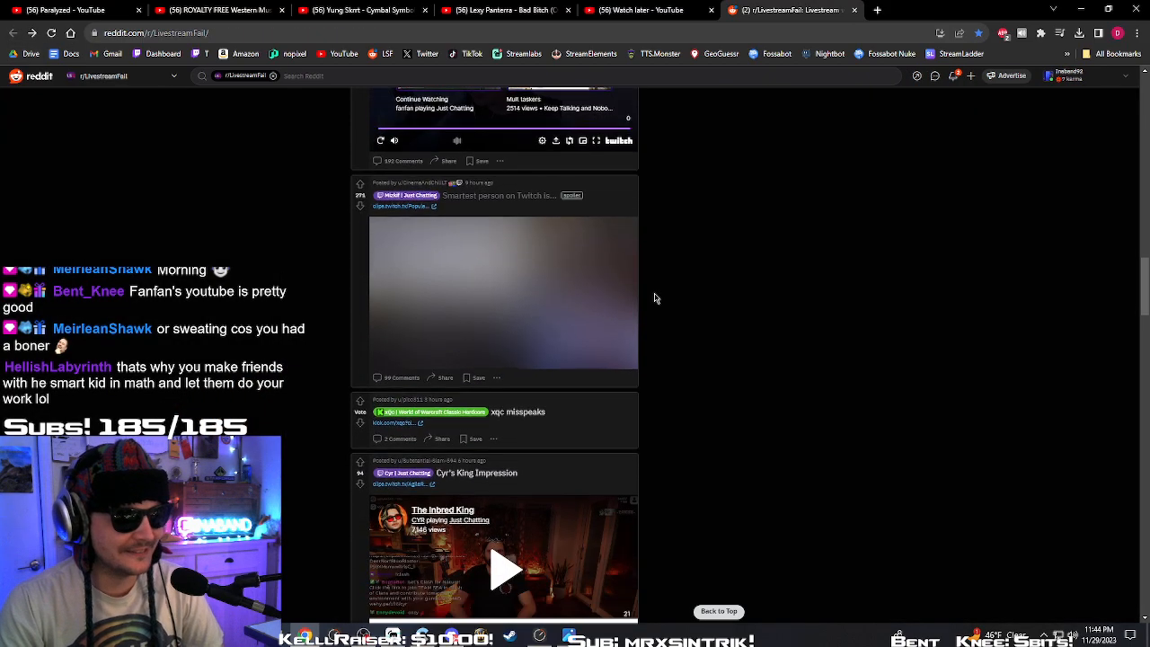
scroll("down", 3)
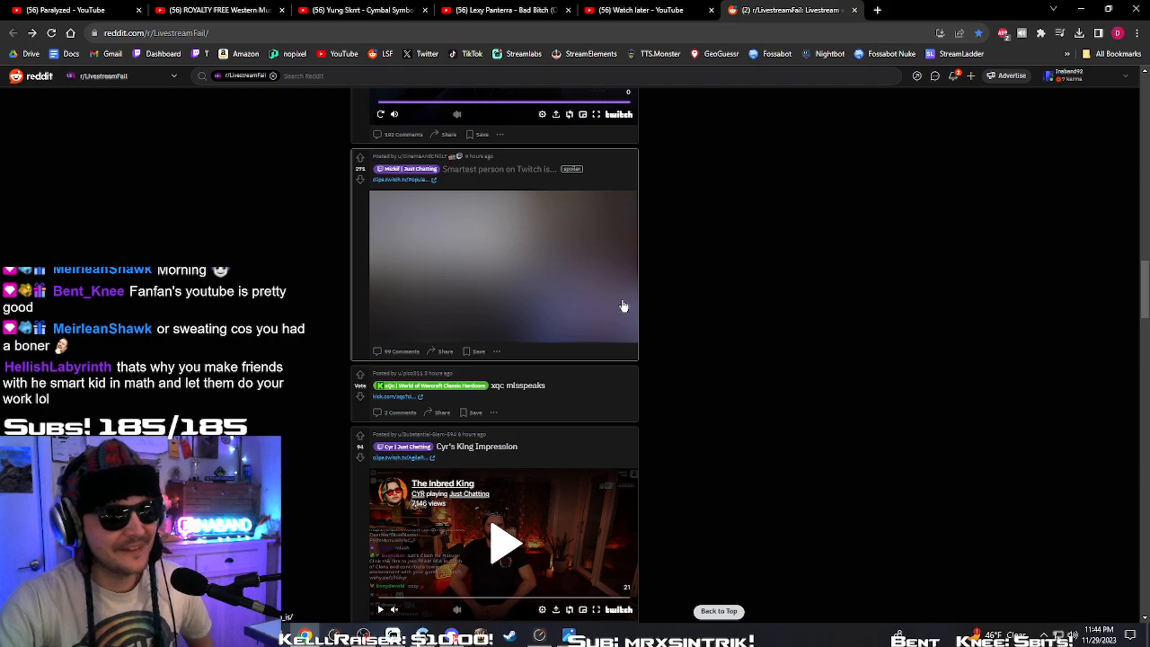
mouse_move(498, 397)
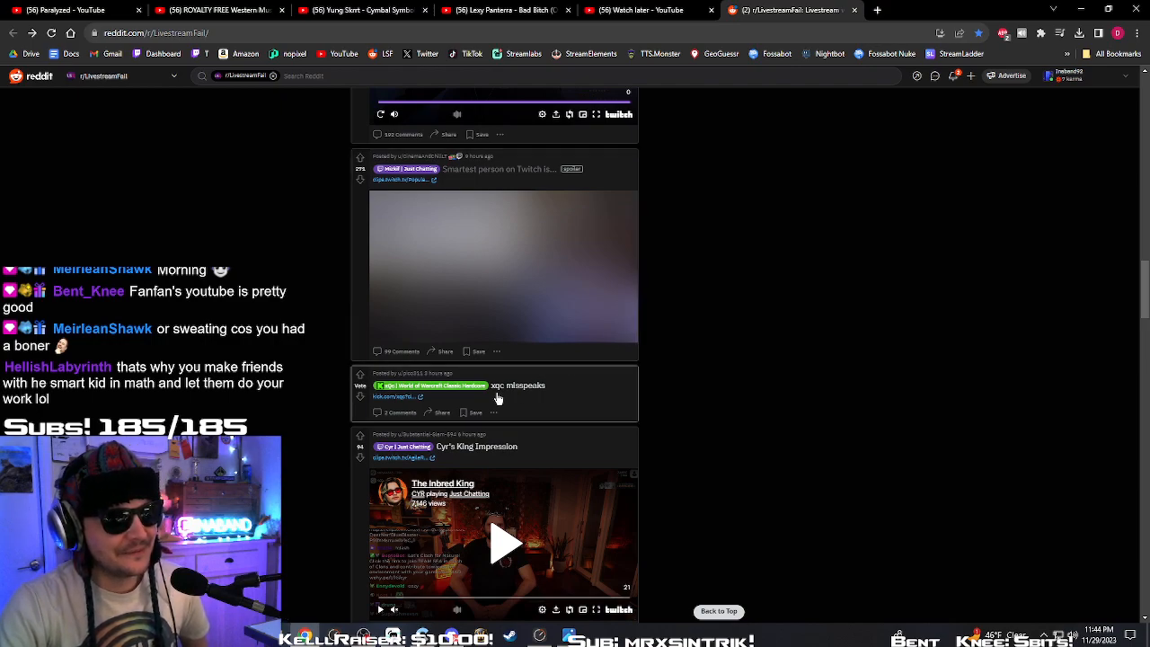
scroll("down", 3)
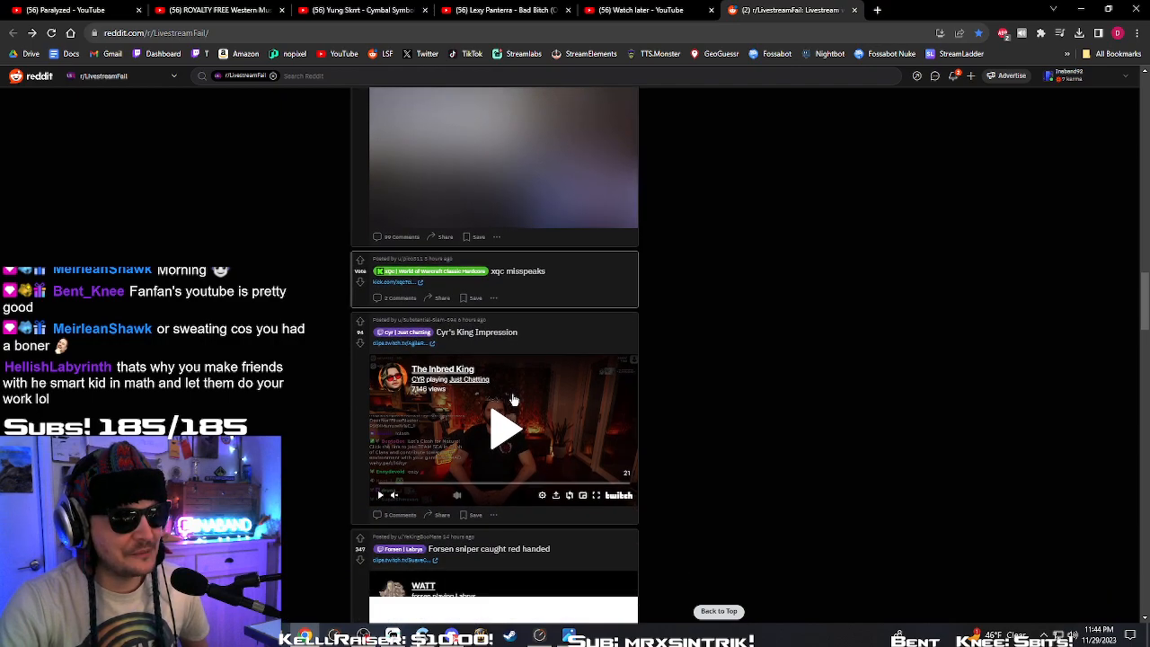
scroll("down", 3)
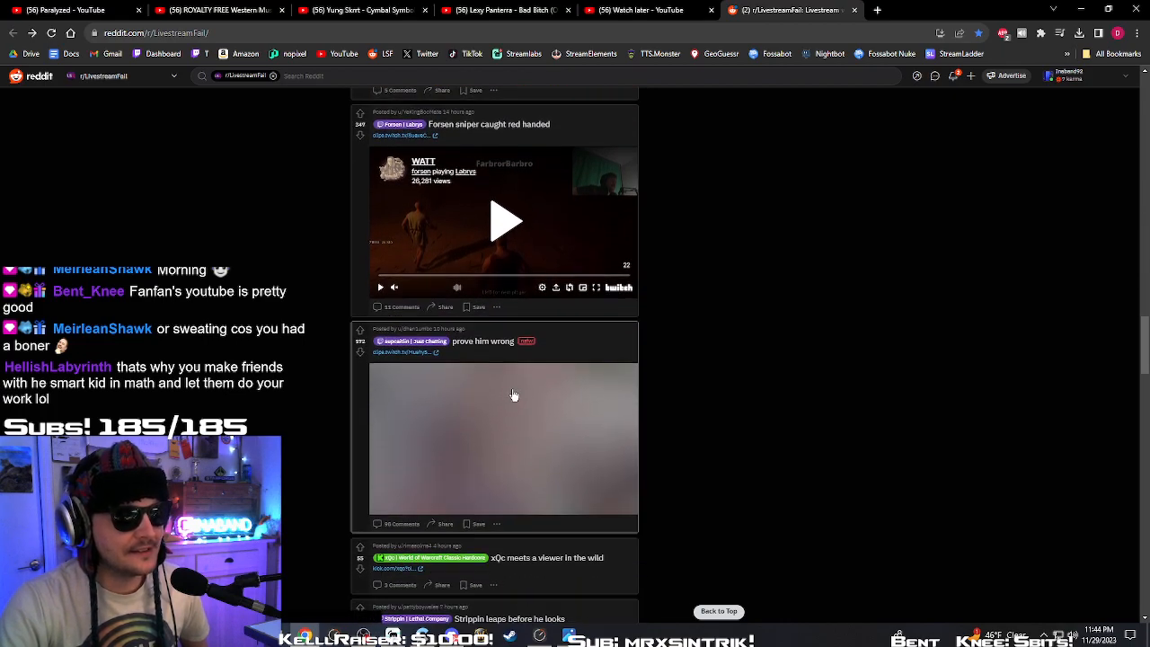
scroll("down", 3)
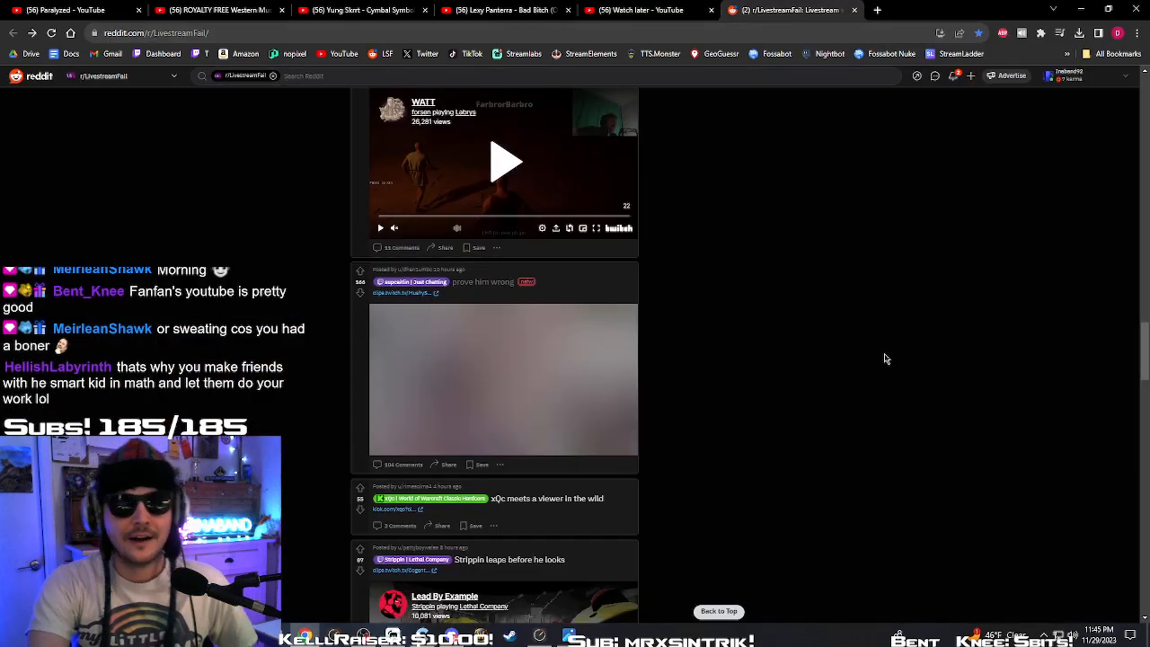
mouse_move(842, 363)
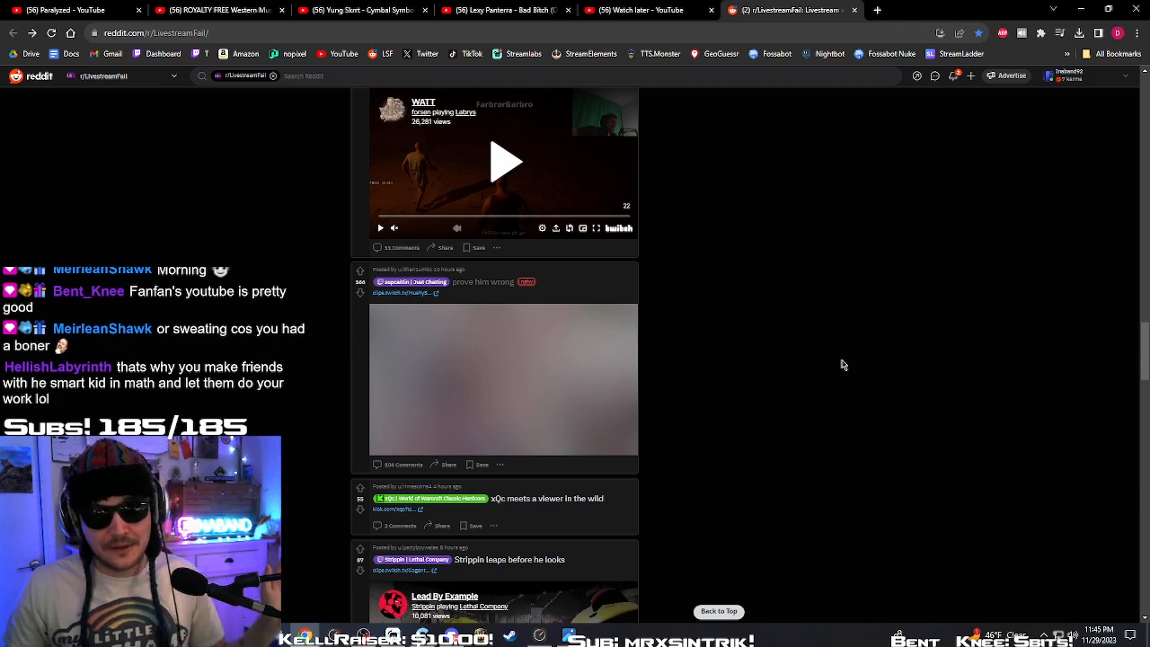
mouse_move(733, 332)
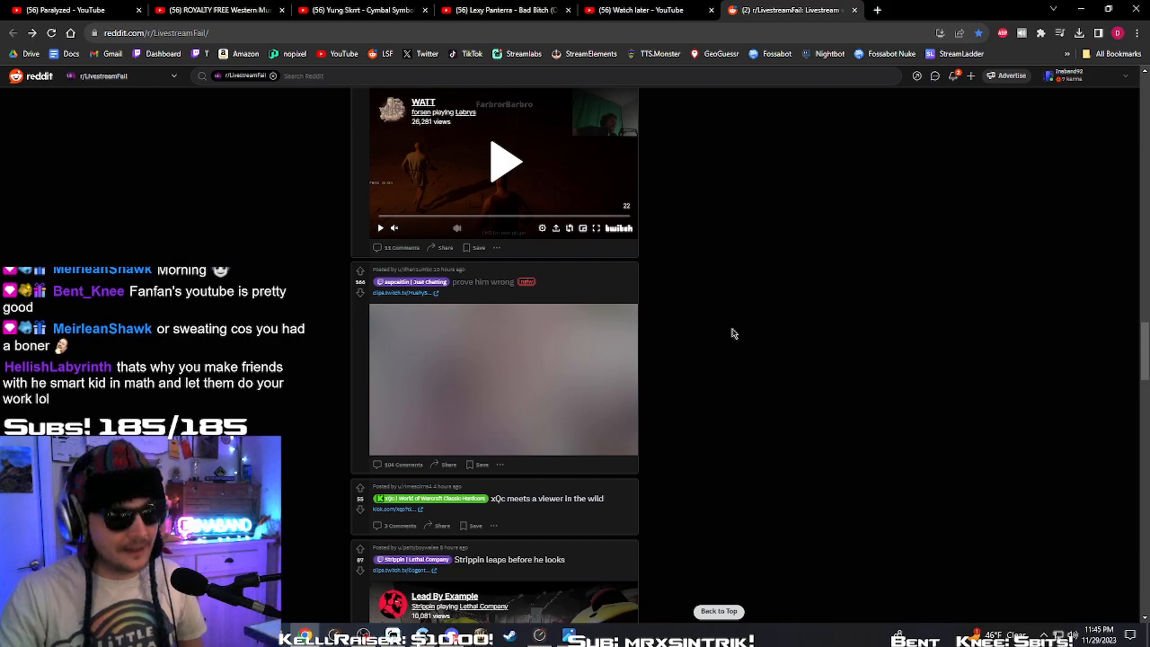
scroll("down", 3)
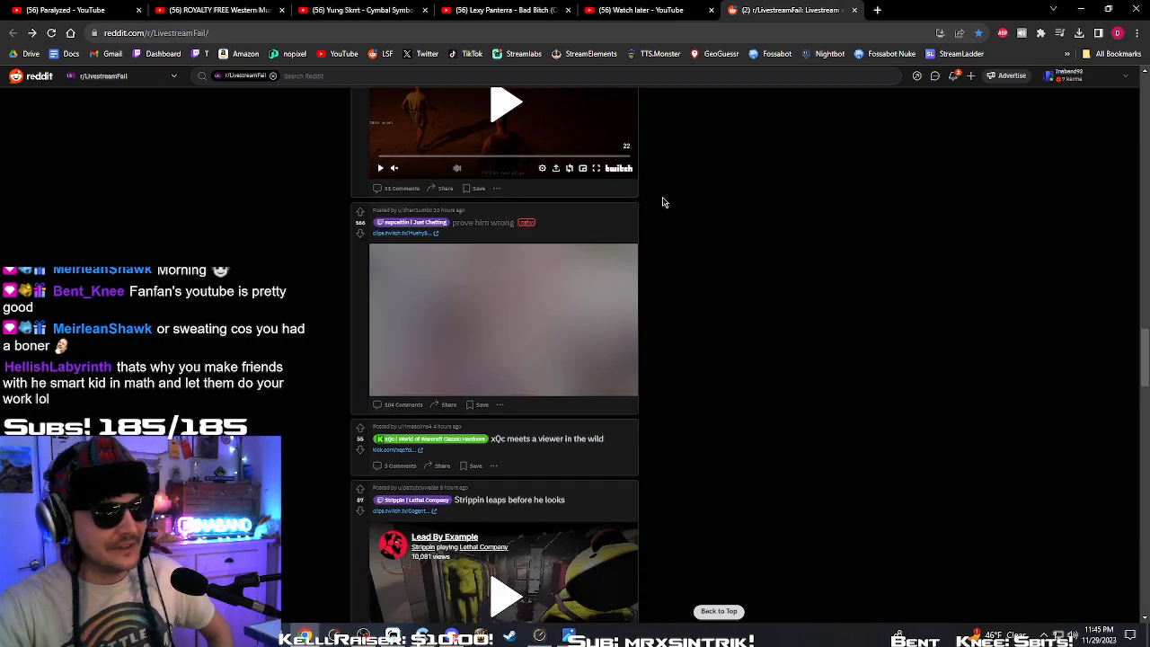
scroll("down", 3)
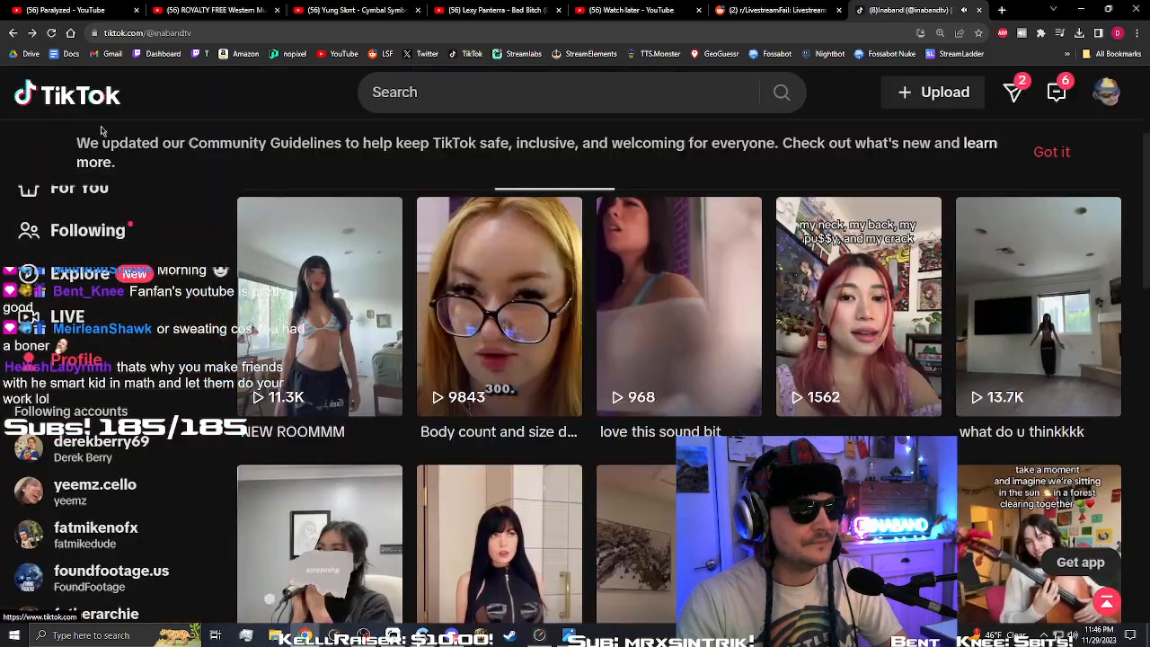
Leave the TikTok Following page and return to the Reddit tab
left_click(500, 305)
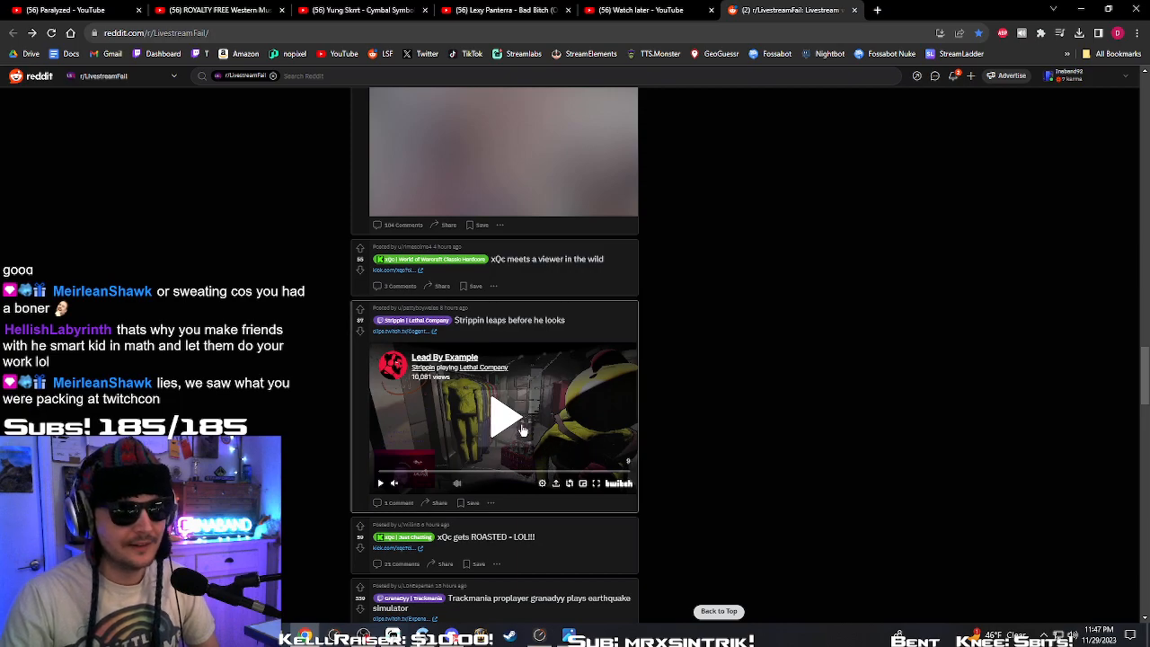
Scroll to the 'Esfand opens up on his virginity' post and play its clip to the end
scroll("down", 3)
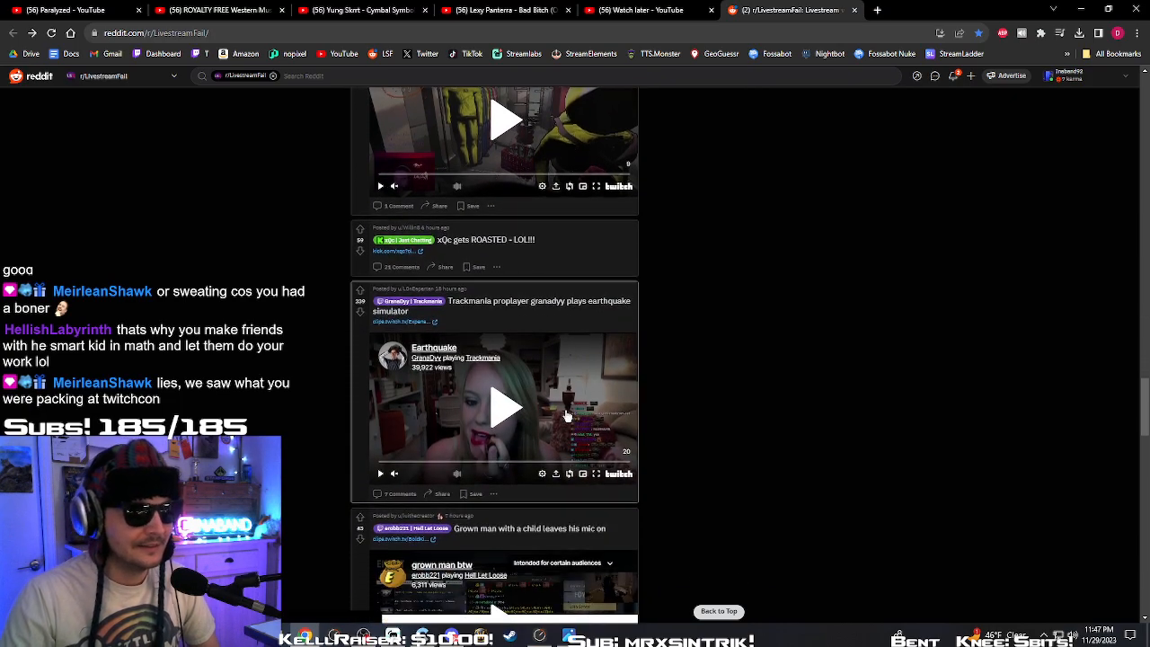
scroll("down", 3)
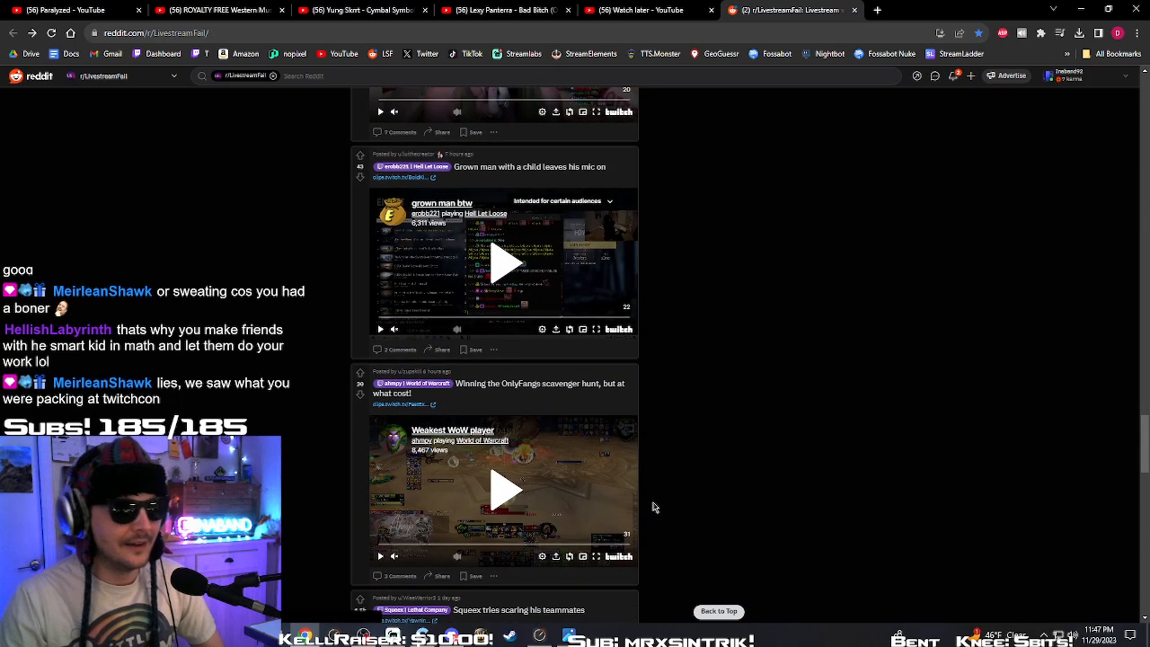
scroll("down", 3)
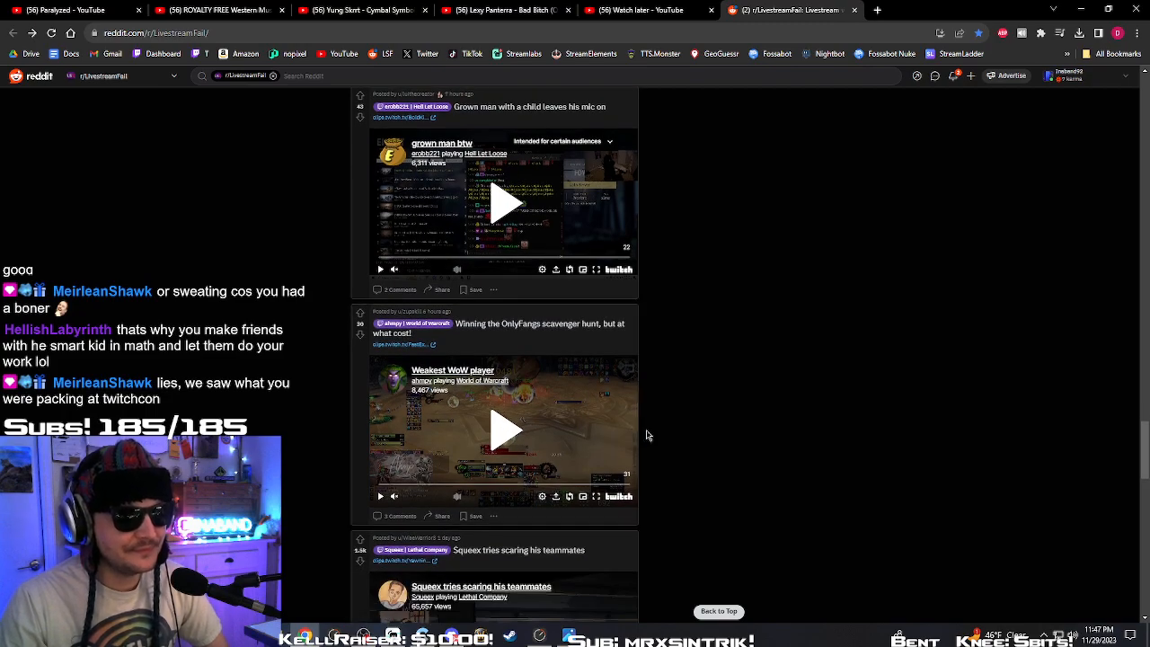
scroll("down", 3)
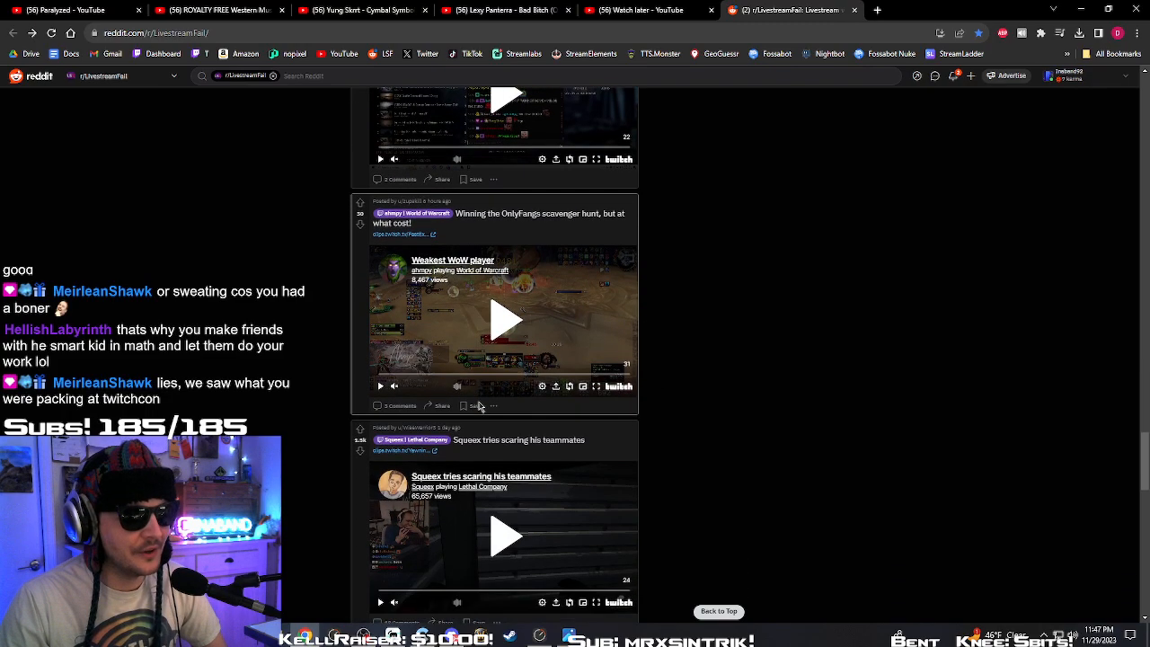
scroll("down", 3)
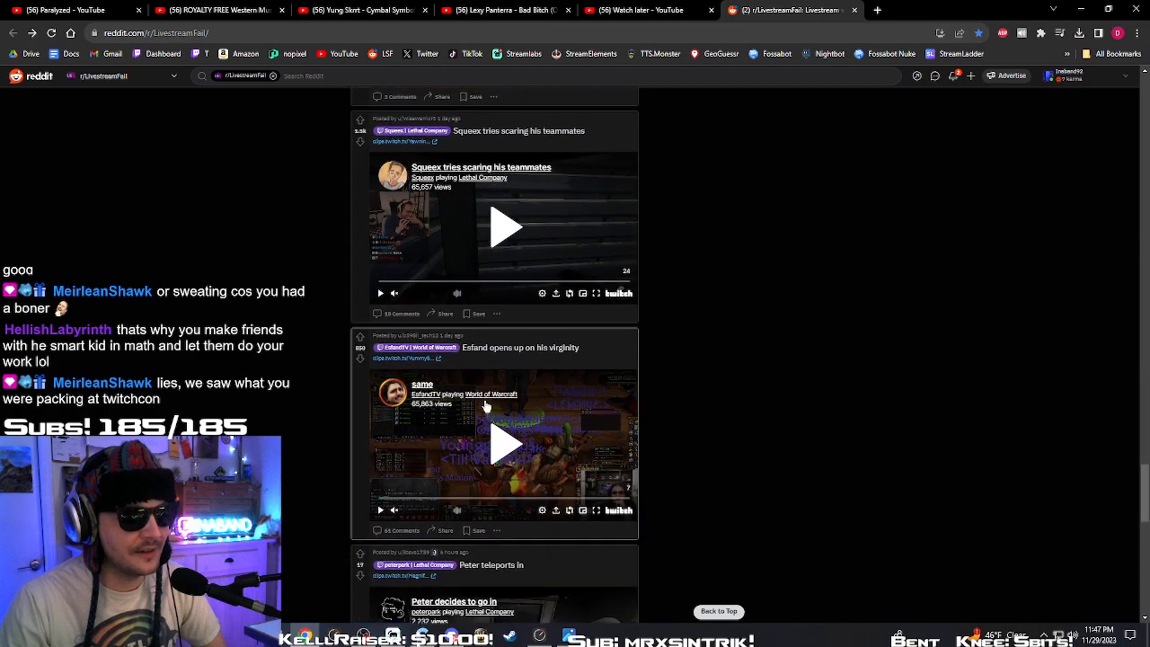
scroll("down", 3)
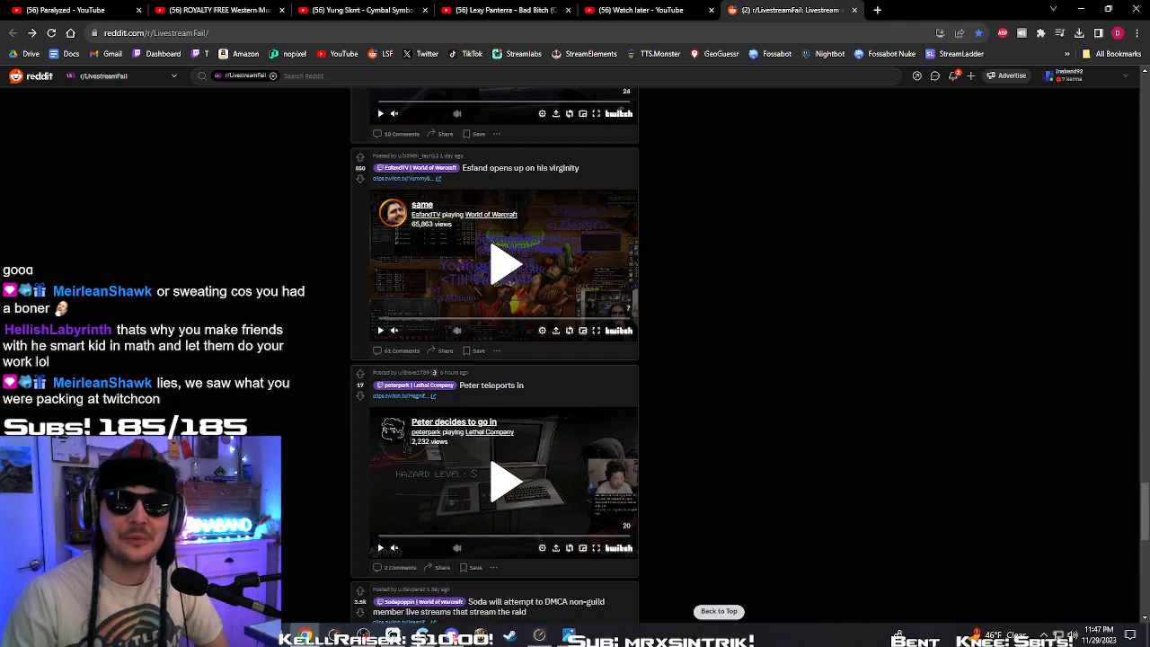
mouse_move(753, 431)
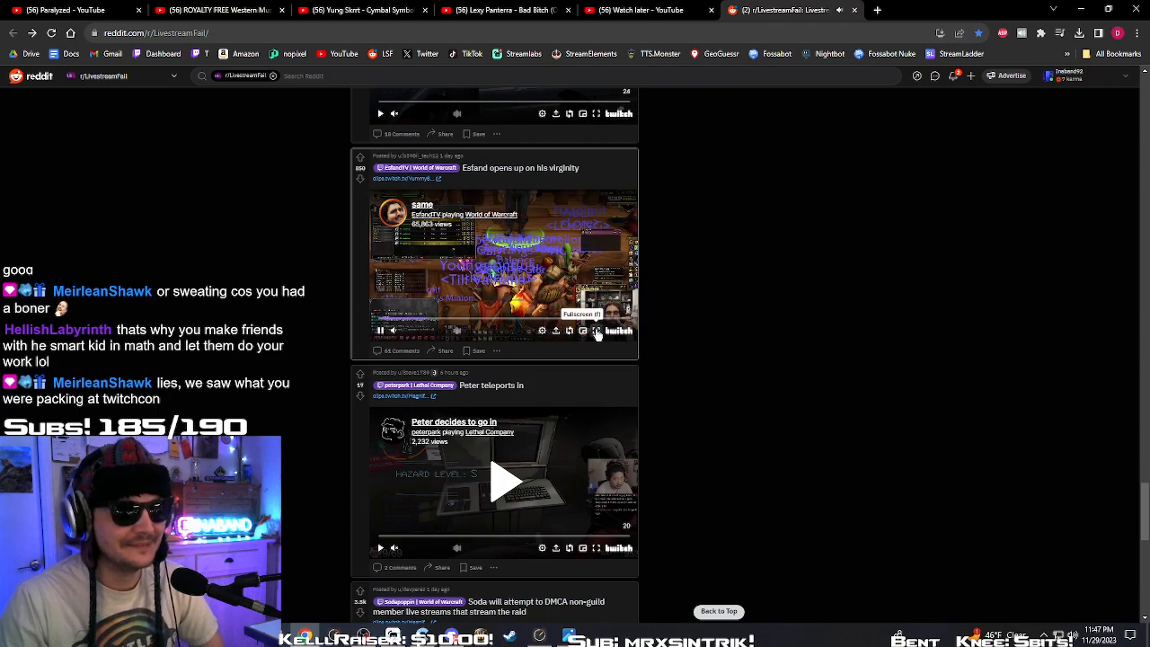
left_click(582, 330)
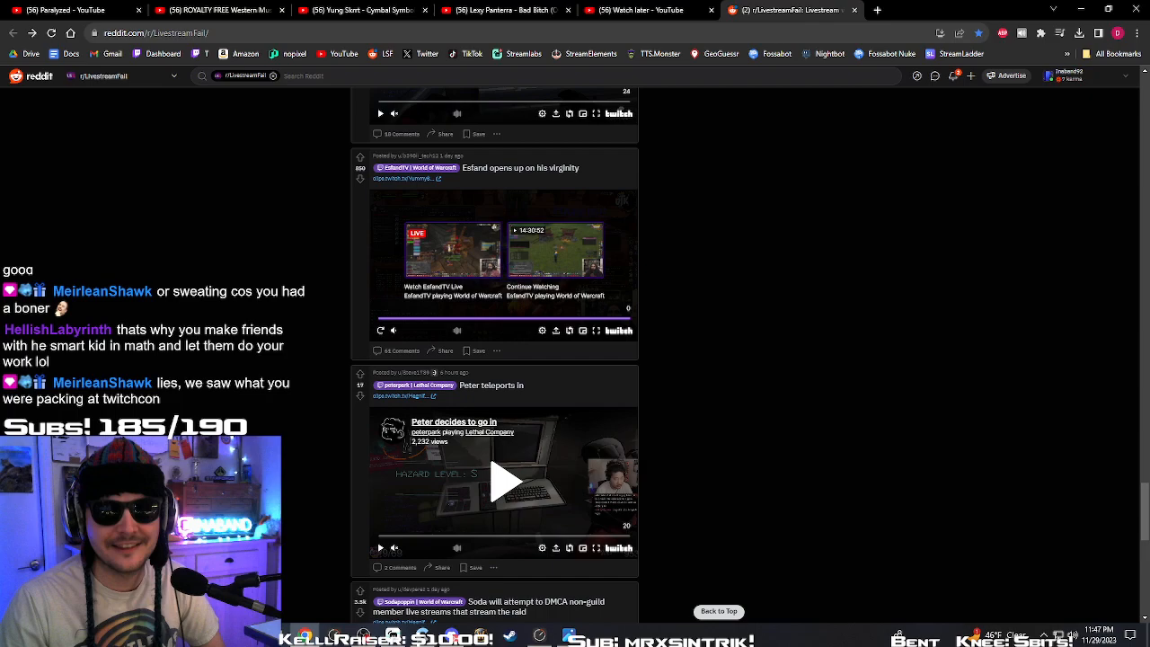
scroll("down", 3)
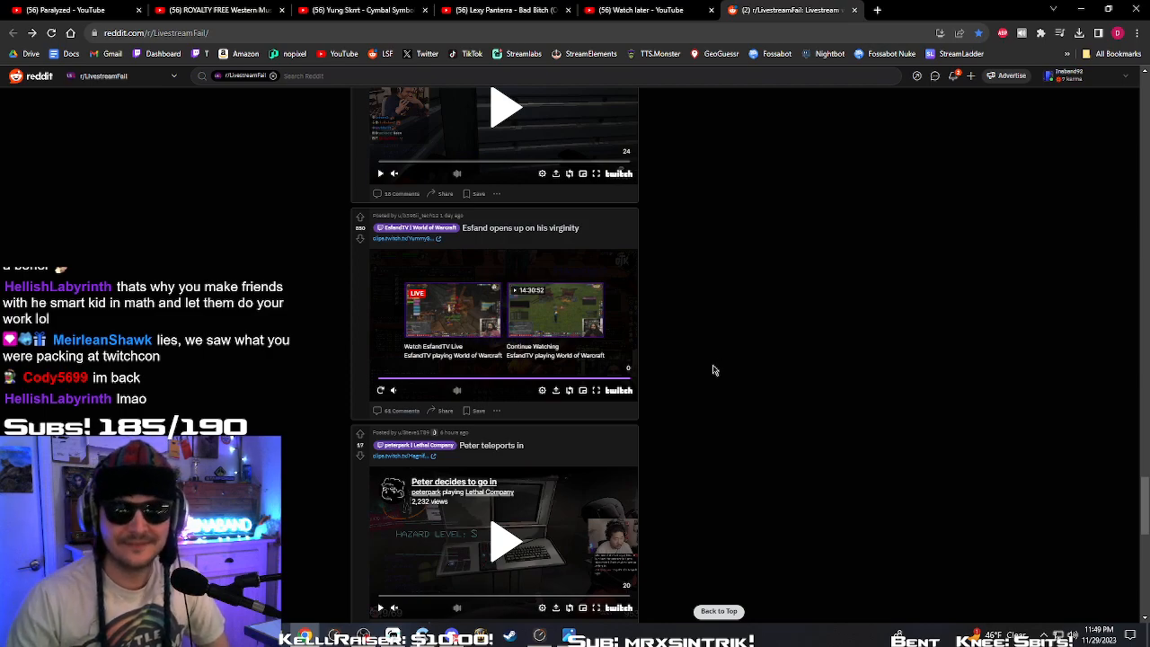
mouse_move(942, 475)
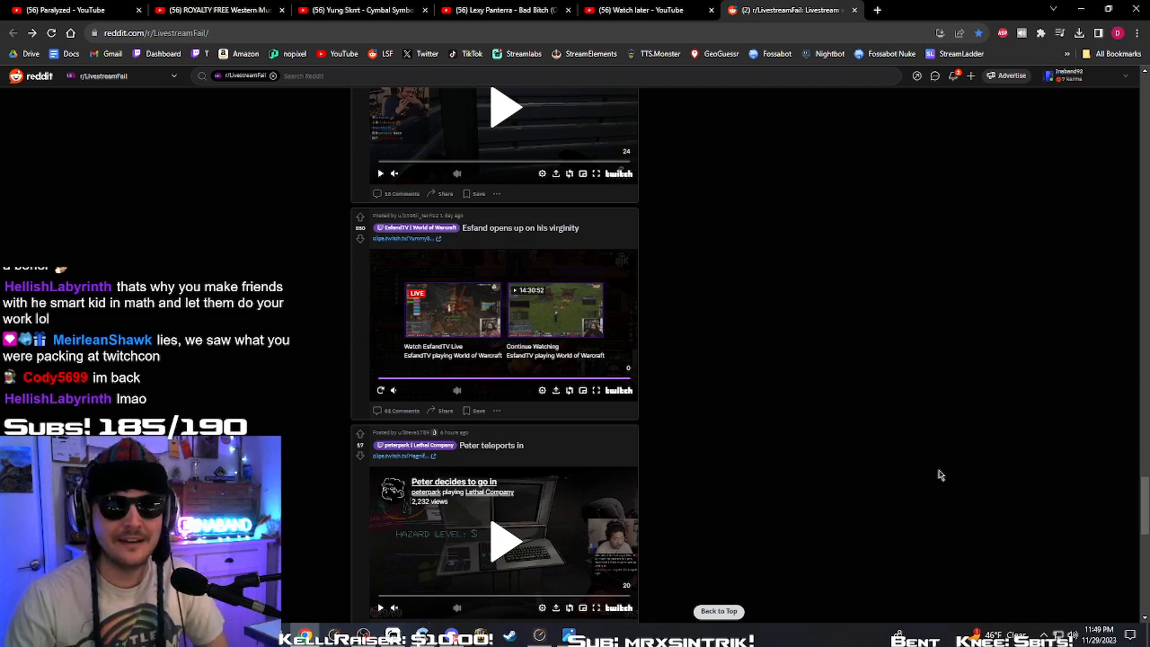
mouse_move(920, 460)
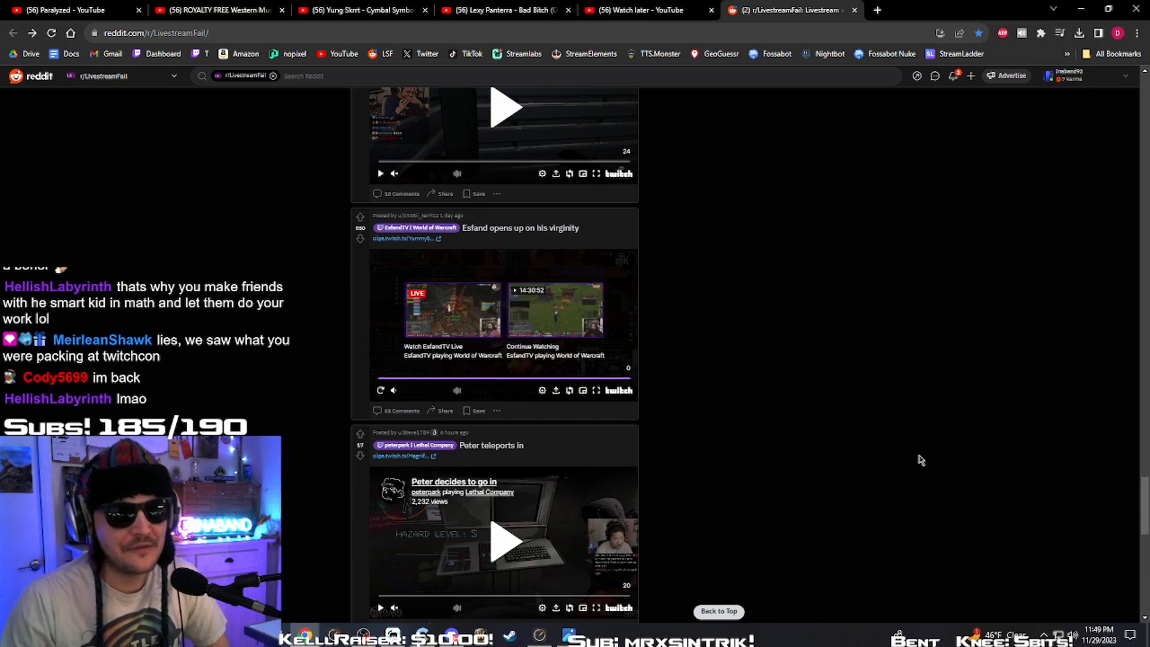
mouse_move(877, 439)
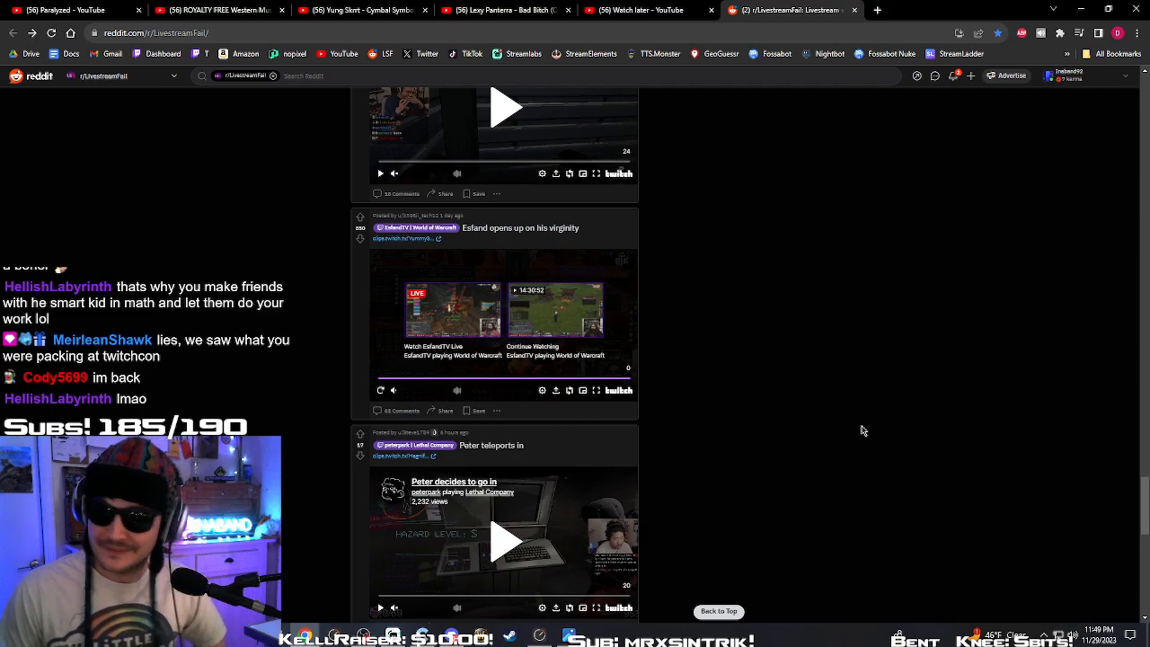
mouse_move(872, 404)
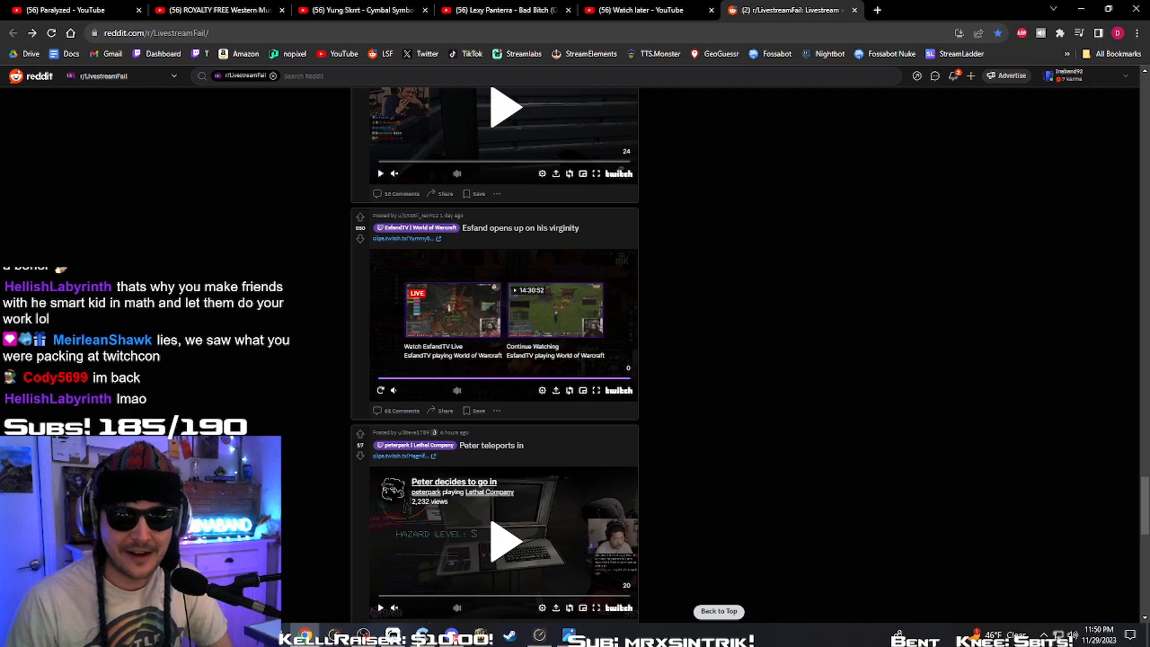
mouse_move(1014, 447)
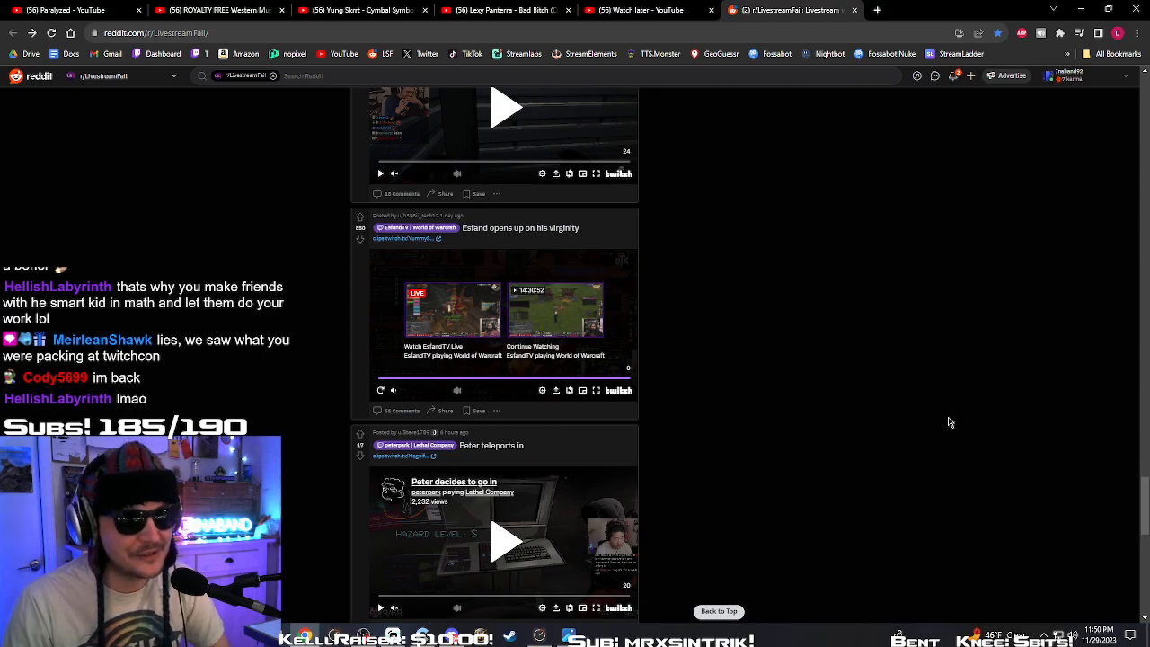
scroll("down", 3)
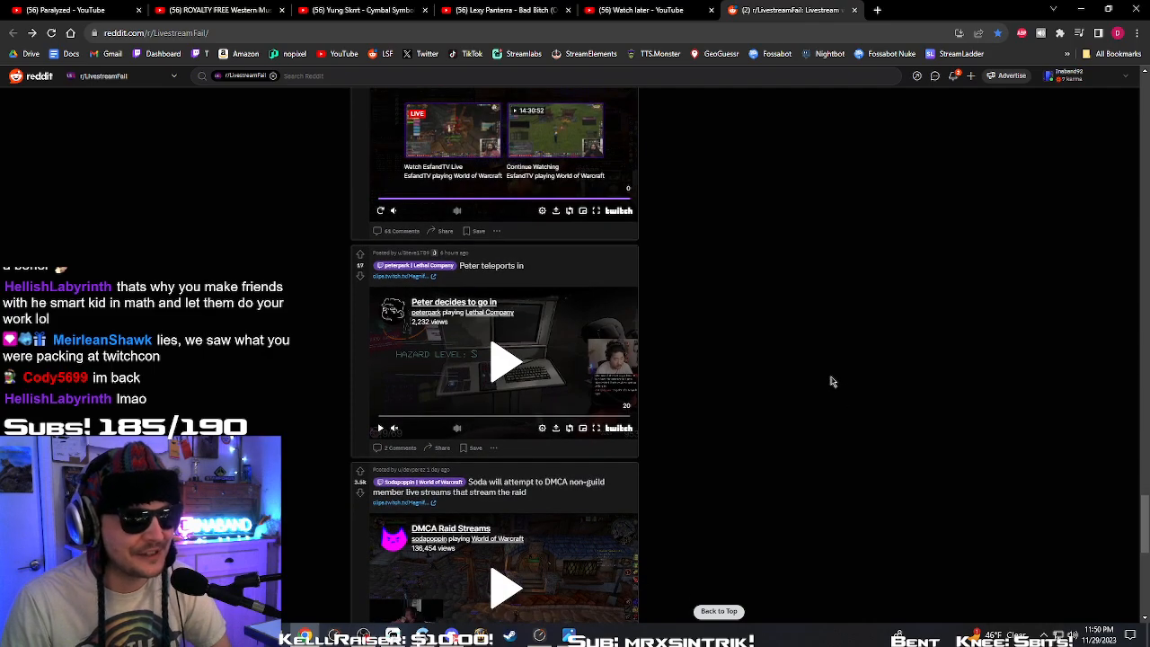
mouse_move(805, 371)
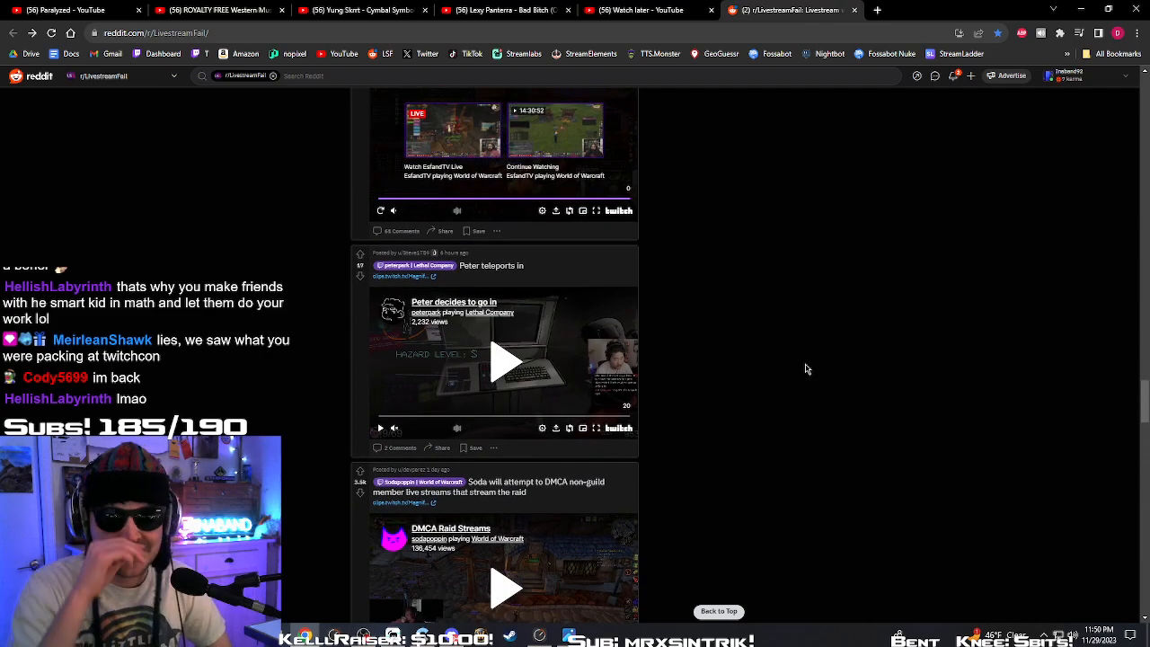